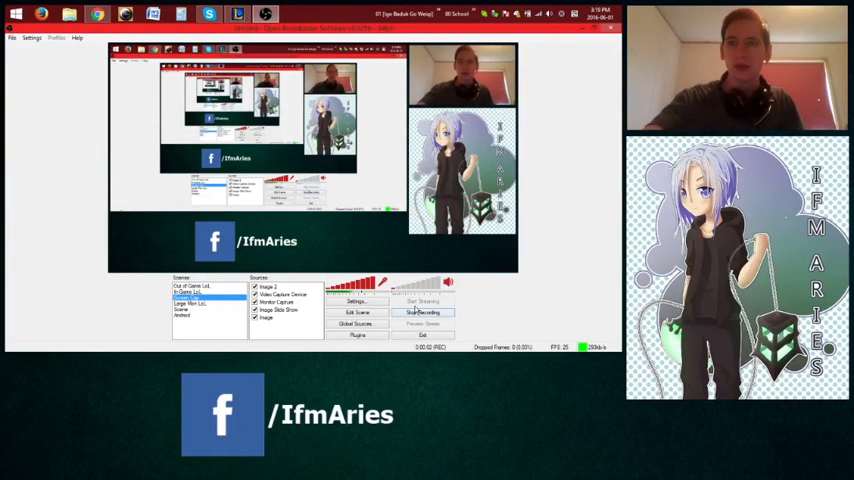
Step: Bring the reviewed match's Team Gold Advantage graph into view below the scoreboard
left_click(423, 312)
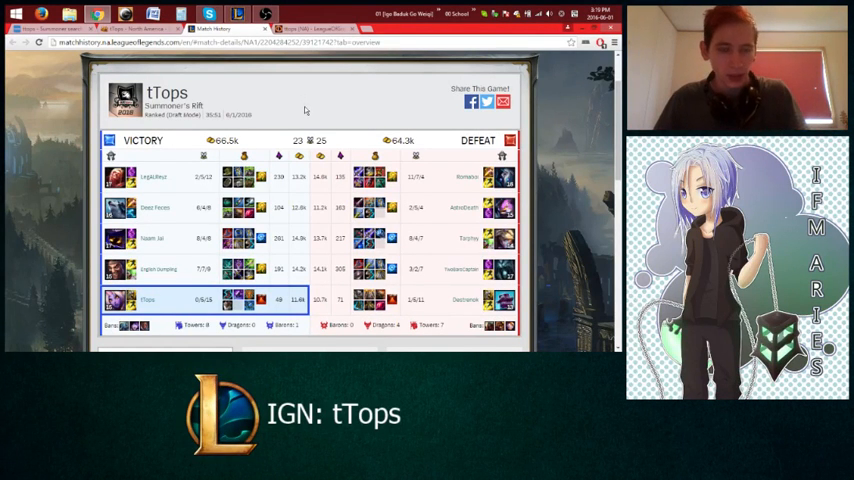
mouse_move(180, 191)
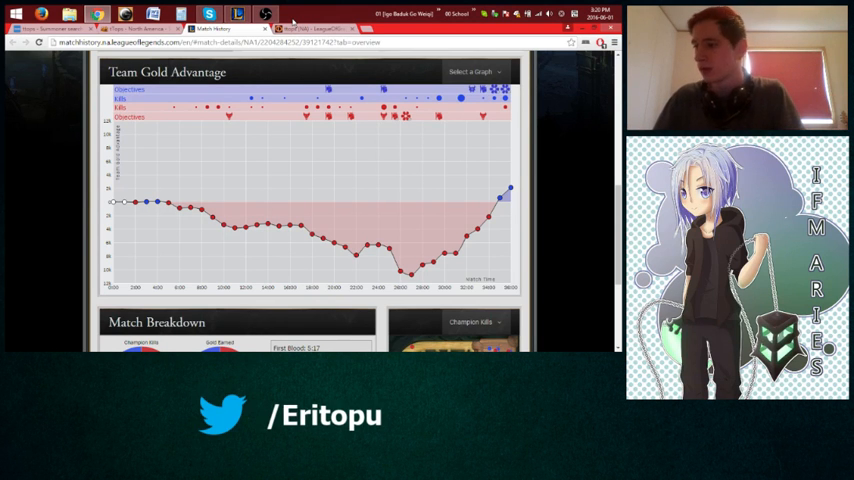
scroll("down", 3)
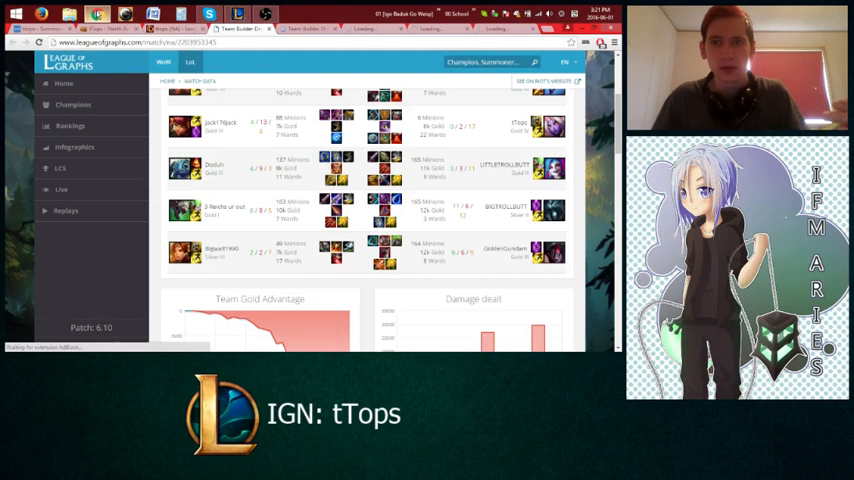
Step: Scroll past Soraka's skill order and item timeline to her Minions and Level charts
scroll("down", 3)
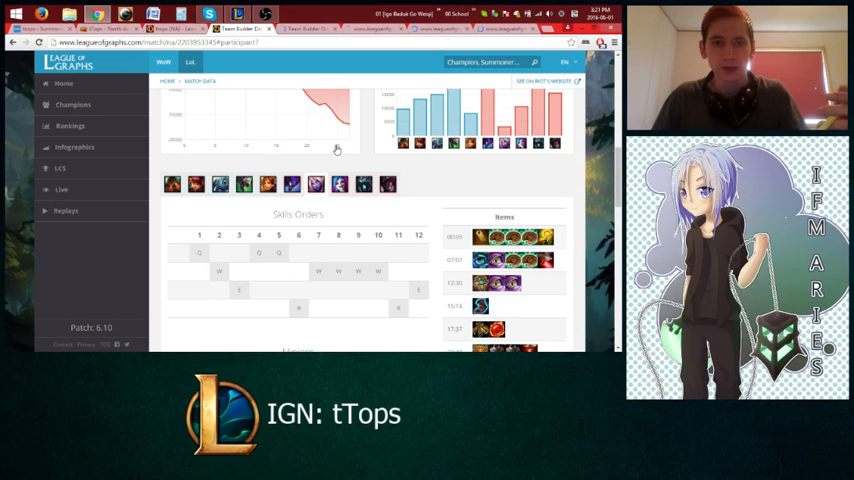
scroll("down", 3)
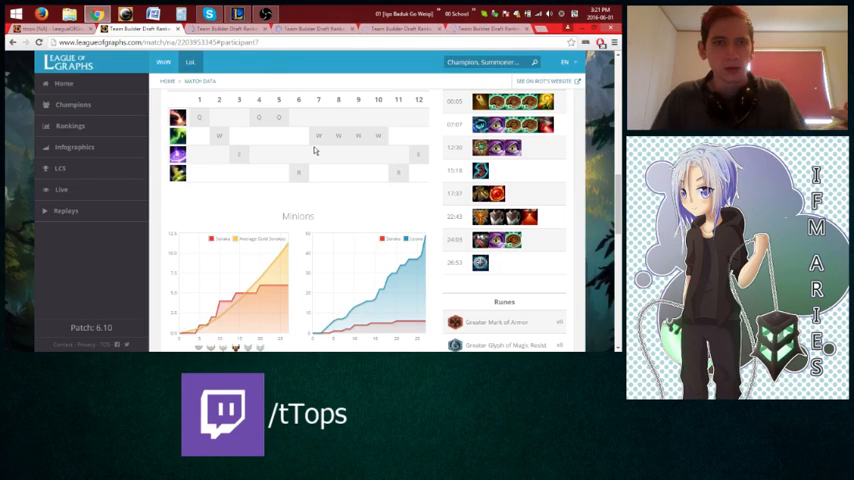
left_click(220, 28)
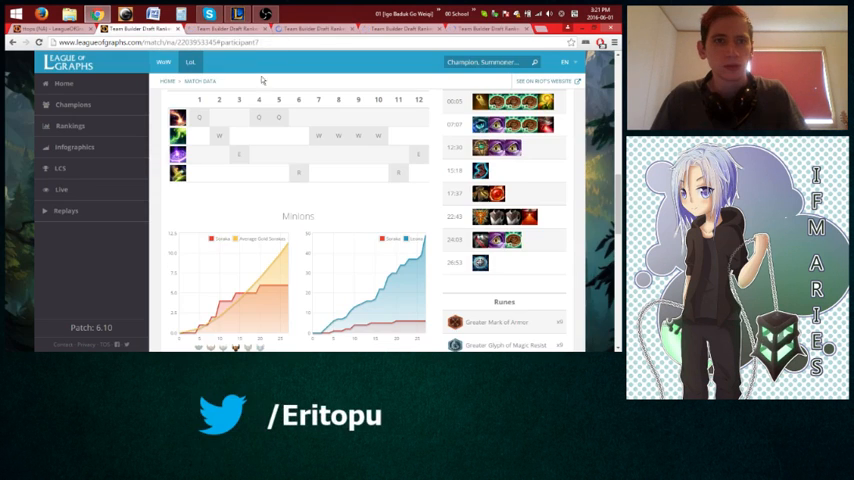
mouse_move(262, 154)
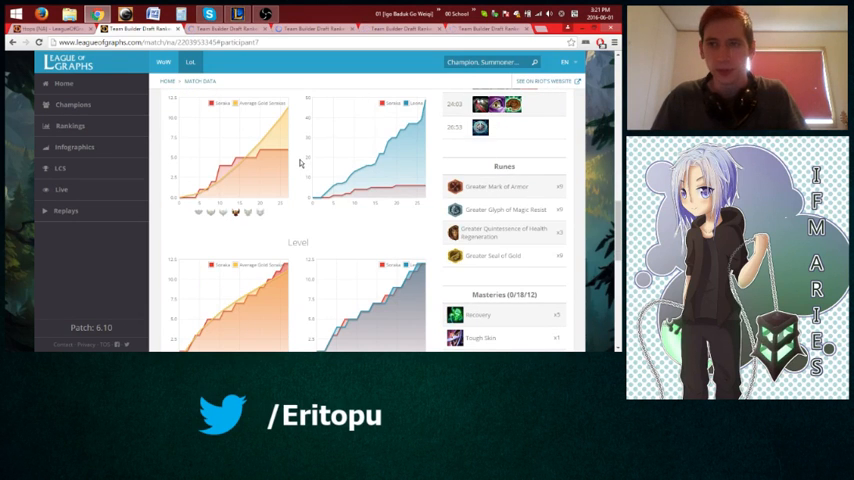
Step: Scroll through Soraka's Level and Gold charts to her Wards graphs versus diamond average
scroll("down", 3)
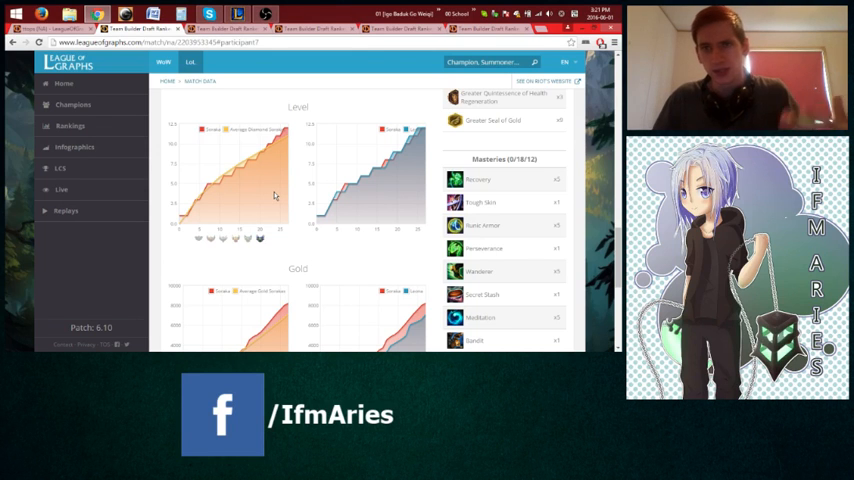
scroll("down", 3)
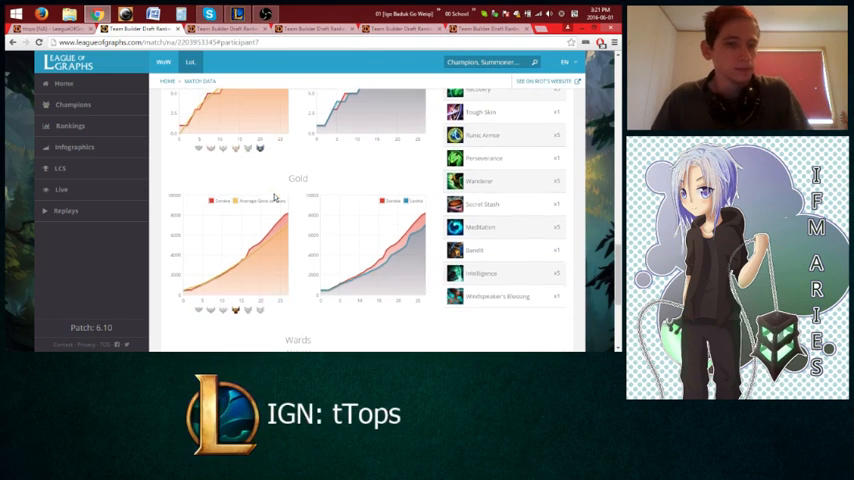
scroll("down", 3)
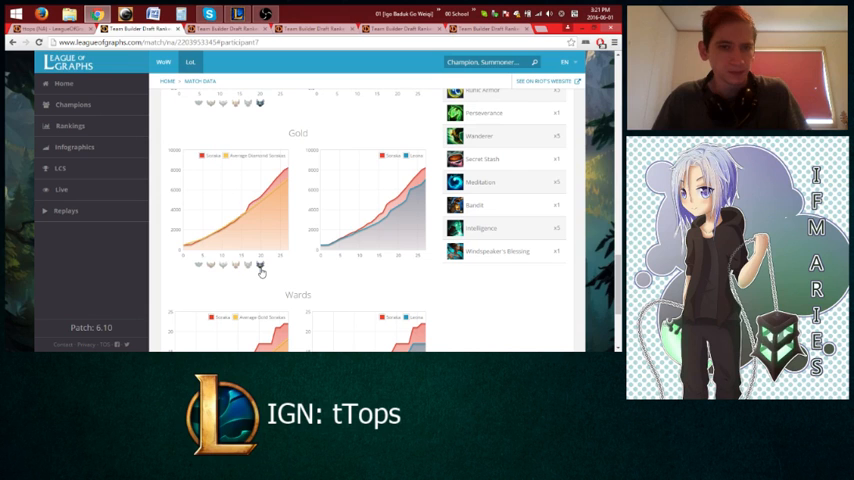
mouse_move(239, 211)
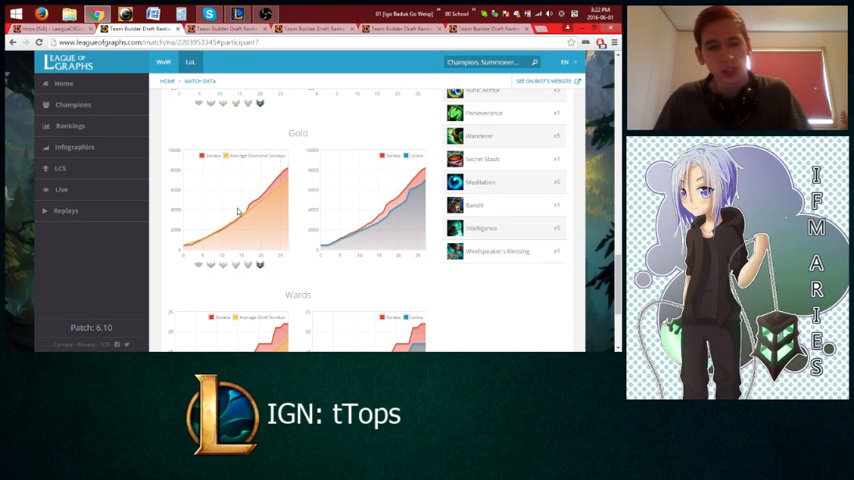
scroll("down", 3)
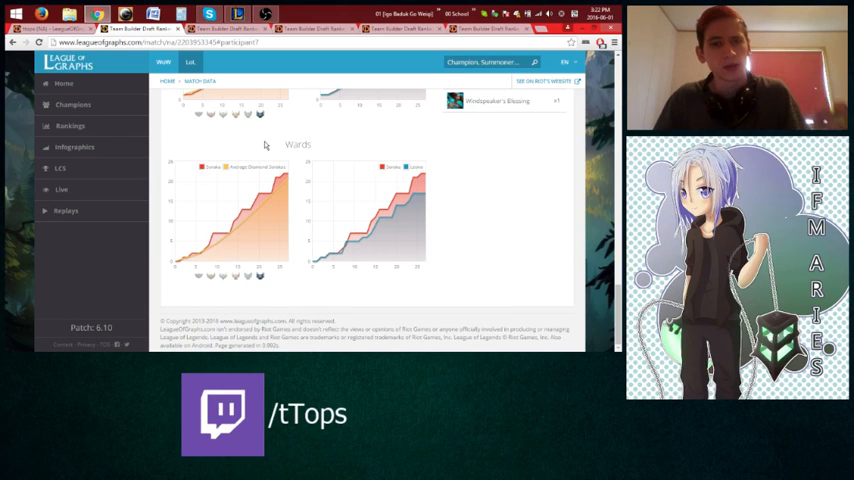
mouse_move(171, 262)
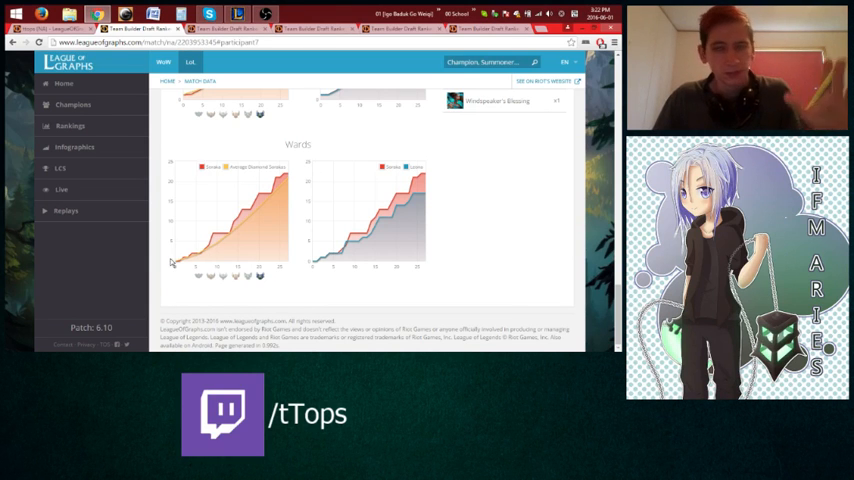
mouse_move(280, 184)
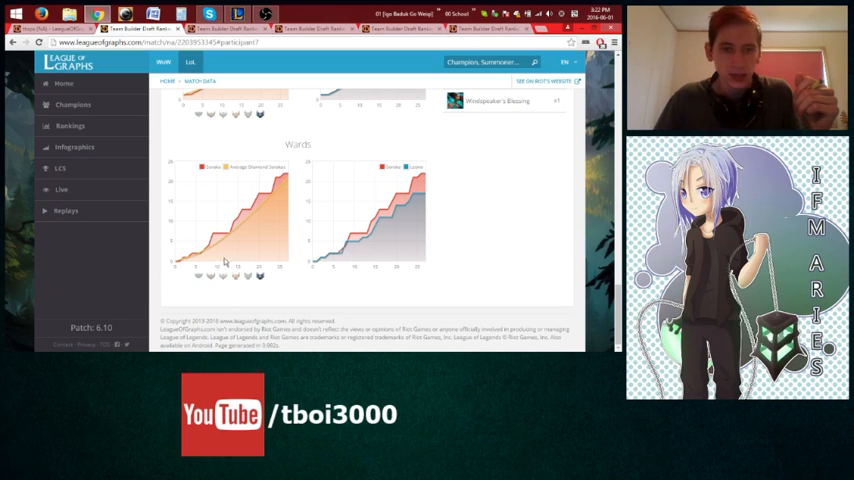
mouse_move(228, 248)
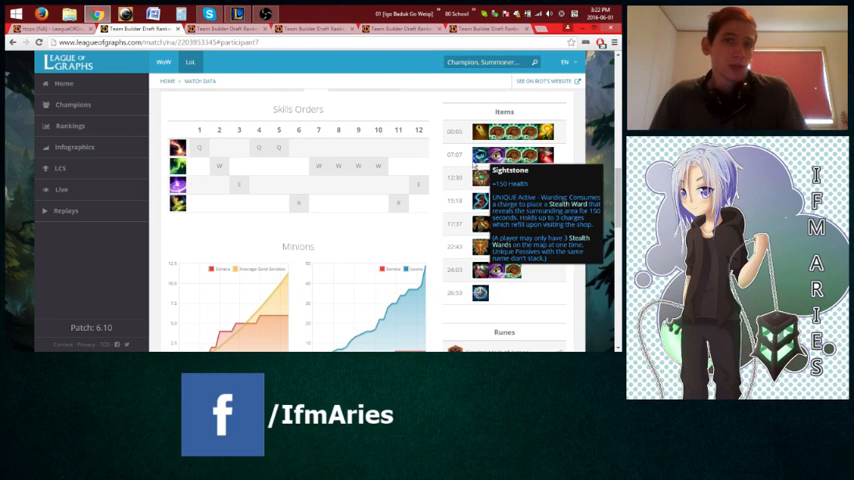
Step: Scroll back down to Soraka's Wards graphs at the bottom of the page
scroll("down", 3)
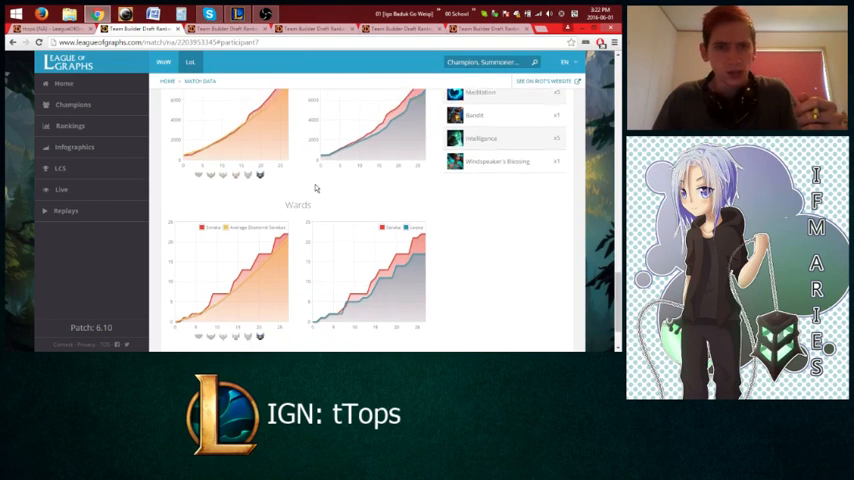
scroll("down", 3)
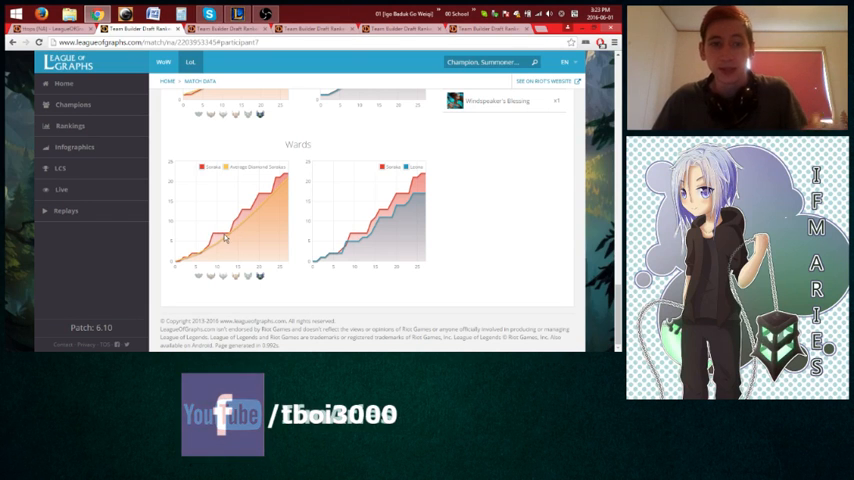
Step: Scroll the 31:31 victory's page past gold graphs and runes to Soraka's wards graphs
scroll("down", 3)
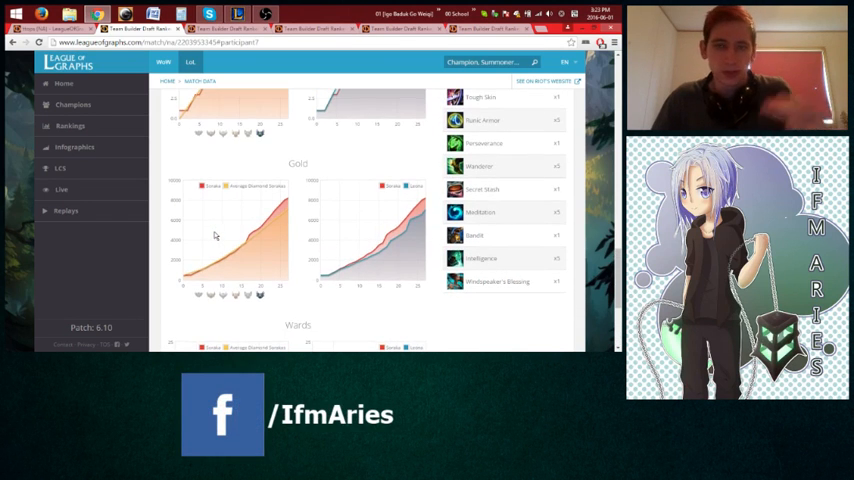
scroll("down", 3)
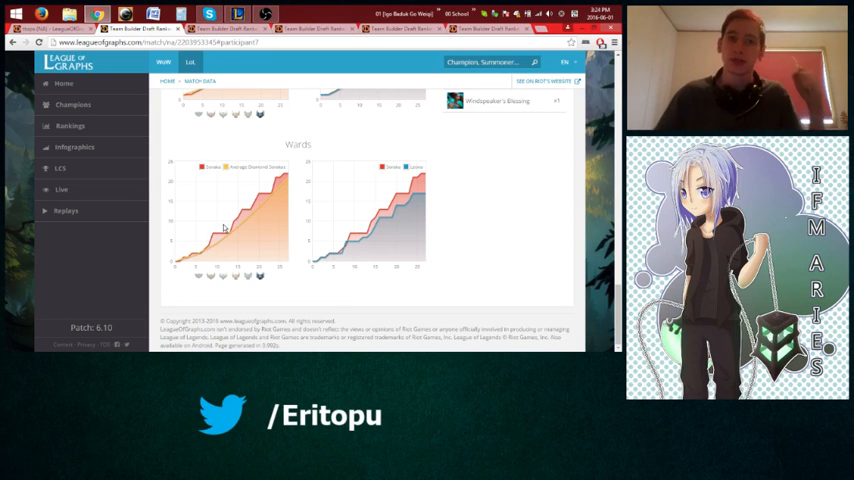
mouse_move(224, 135)
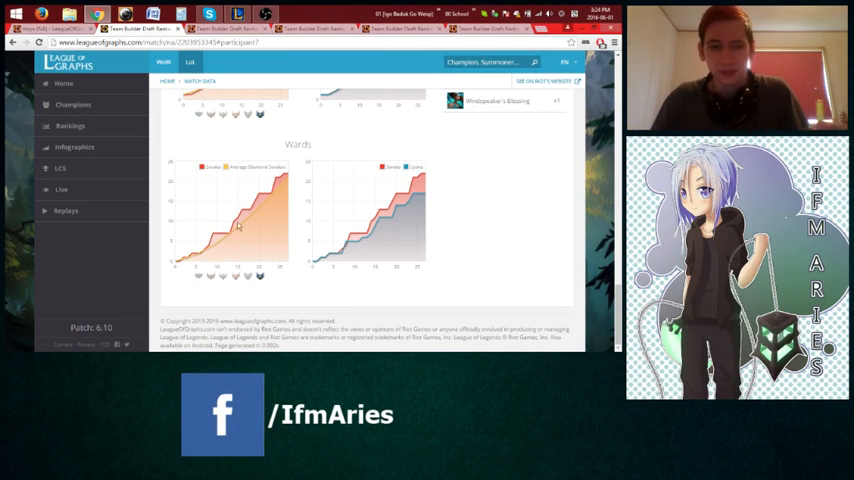
mouse_move(263, 184)
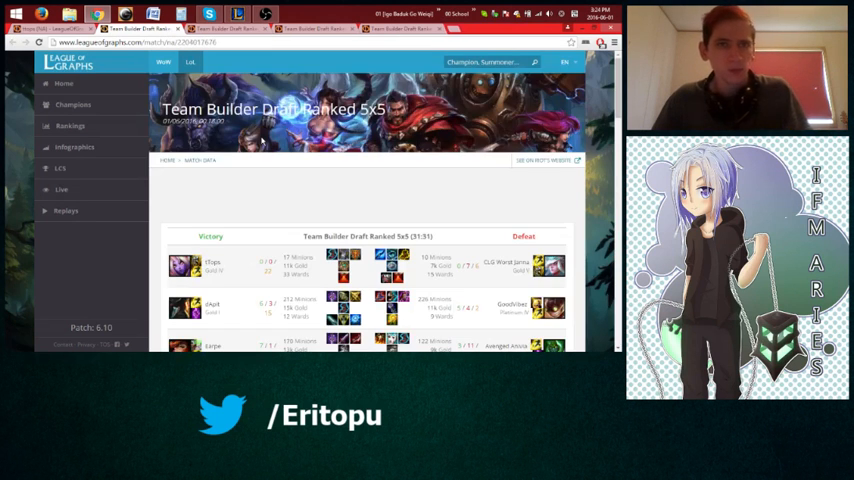
Step: Scroll down Soraka's match page to her Level graphs and masteries
scroll("down", 3)
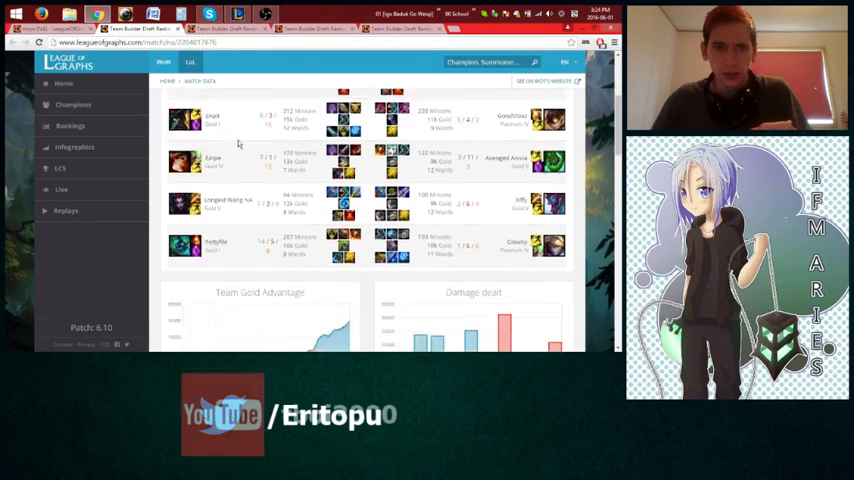
scroll("down", 3)
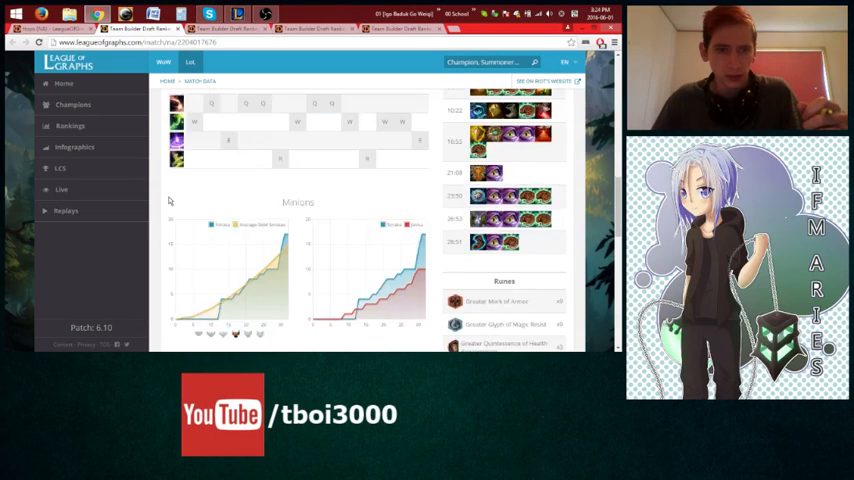
scroll("down", 3)
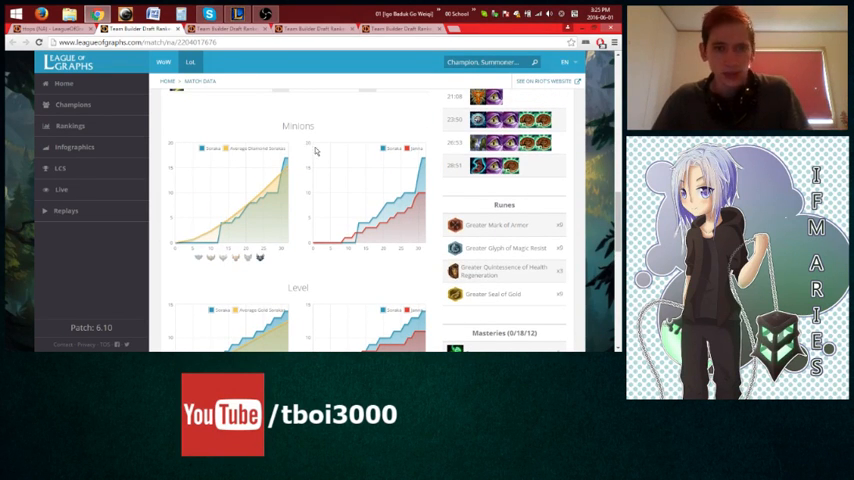
scroll("down", 3)
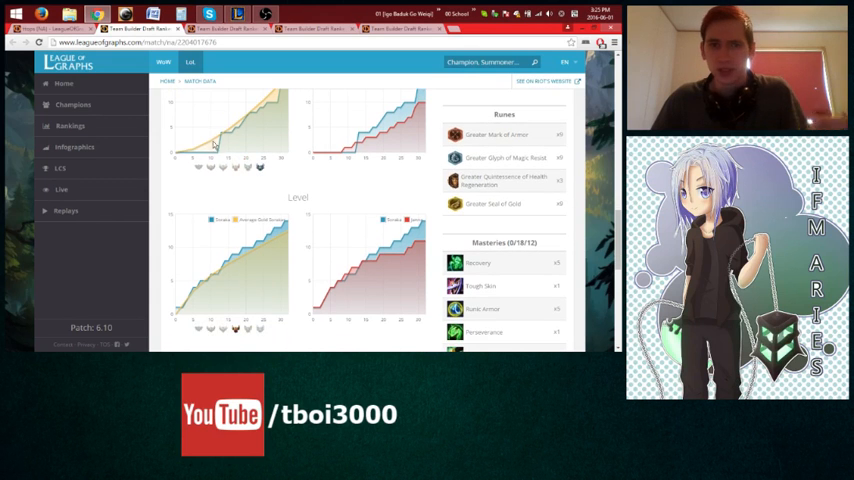
scroll("down", 3)
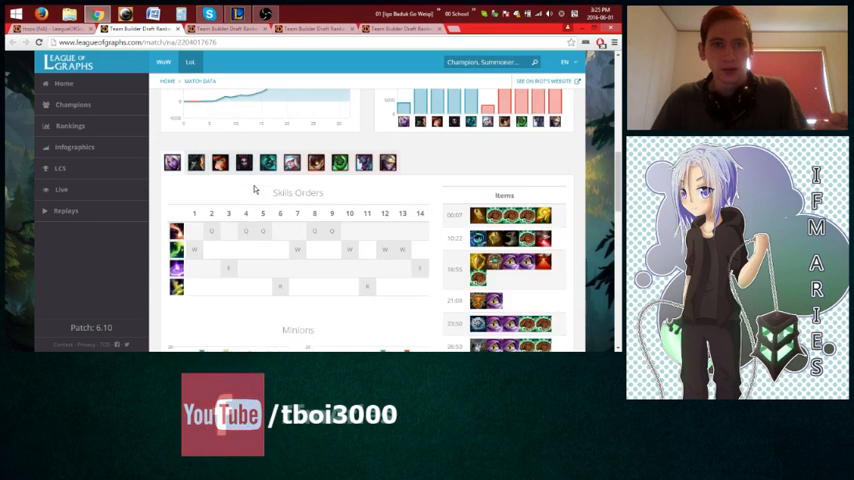
scroll("down", 3)
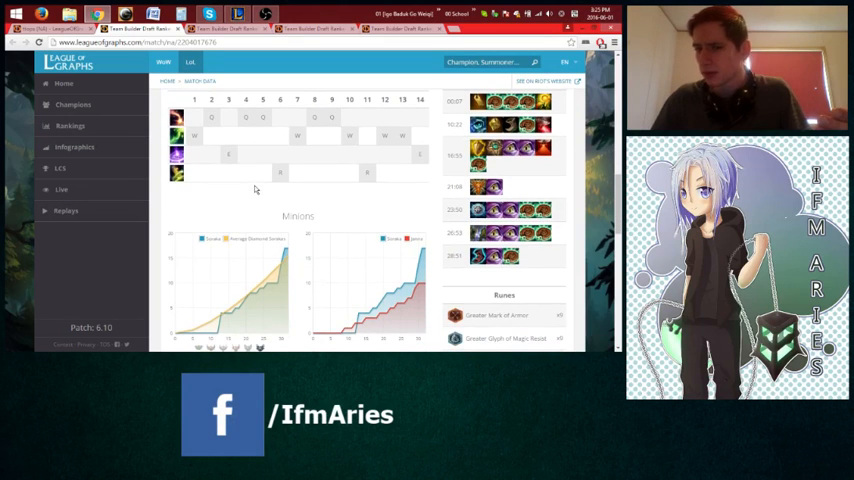
scroll("down", 3)
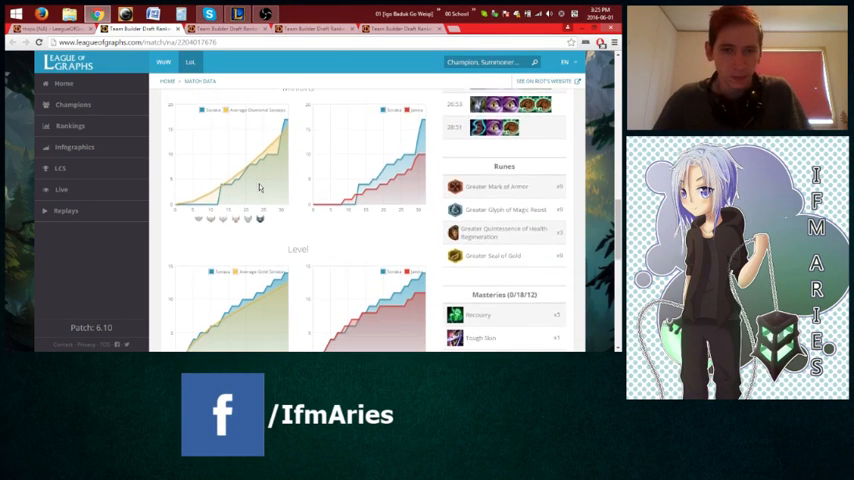
scroll("down", 3)
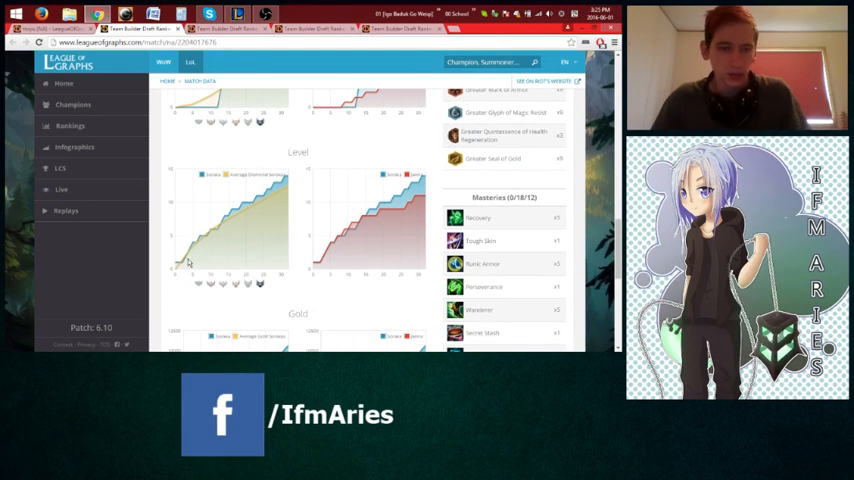
mouse_move(330, 141)
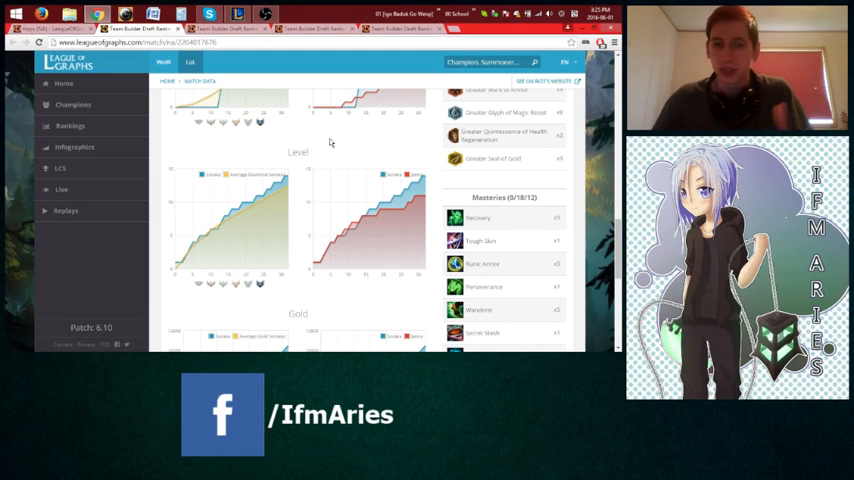
scroll("down", 3)
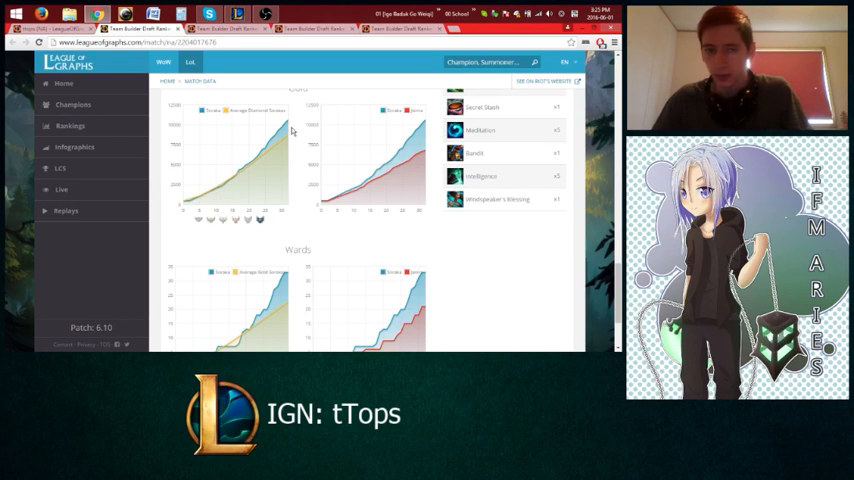
scroll("down", 3)
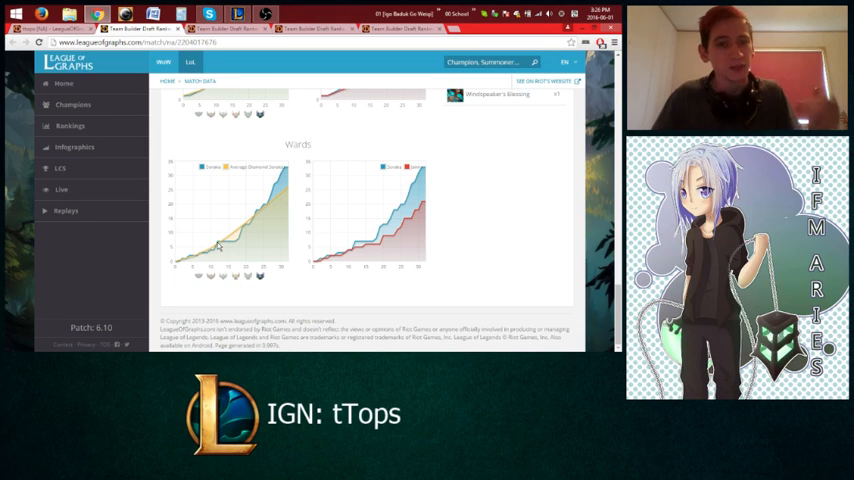
Step: Continue past the Gold charts to Soraka's wards chart against the diamond average
scroll("down", 3)
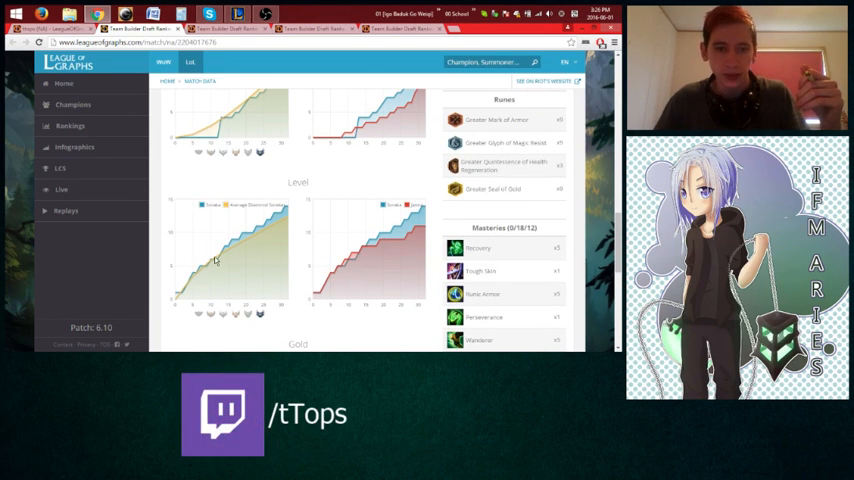
scroll("down", 3)
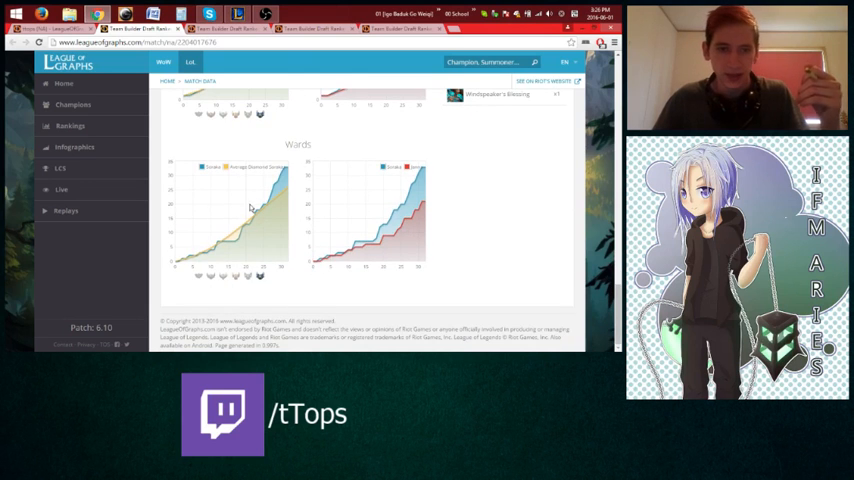
scroll("down", 3)
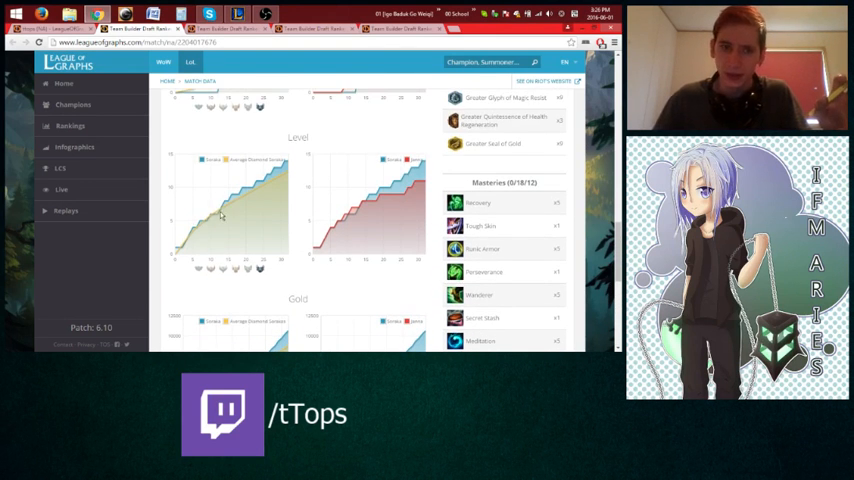
scroll("down", 3)
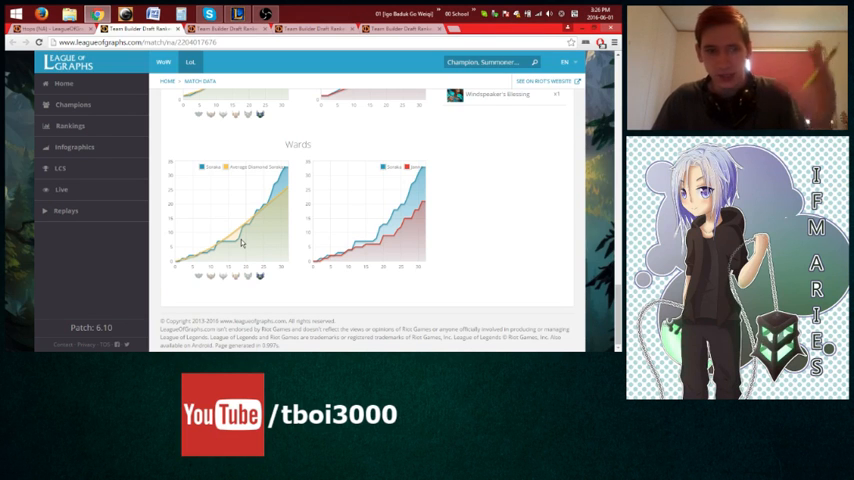
mouse_move(148, 227)
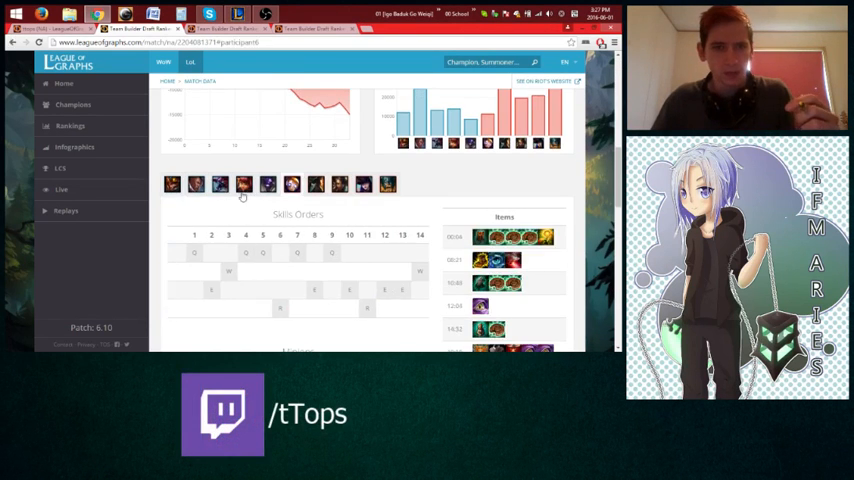
Step: Scroll Blitzcrank's match page through Minions, Level and Gold graphs down to Wards
scroll("down", 3)
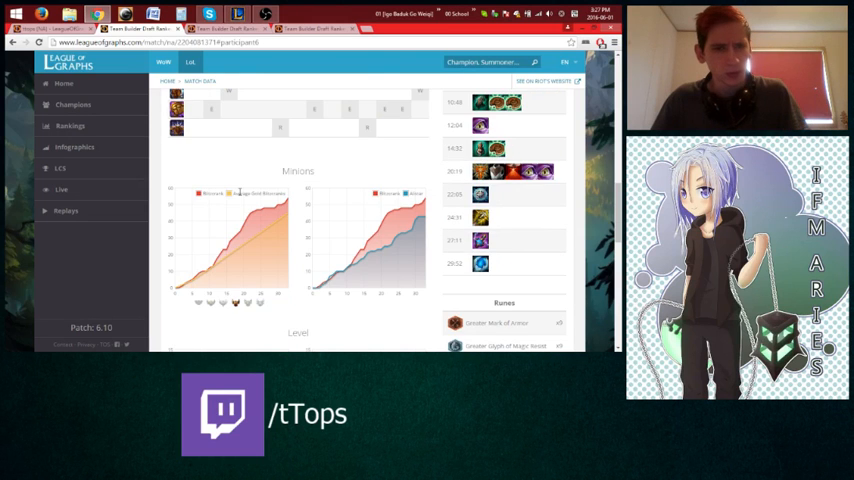
scroll("down", 3)
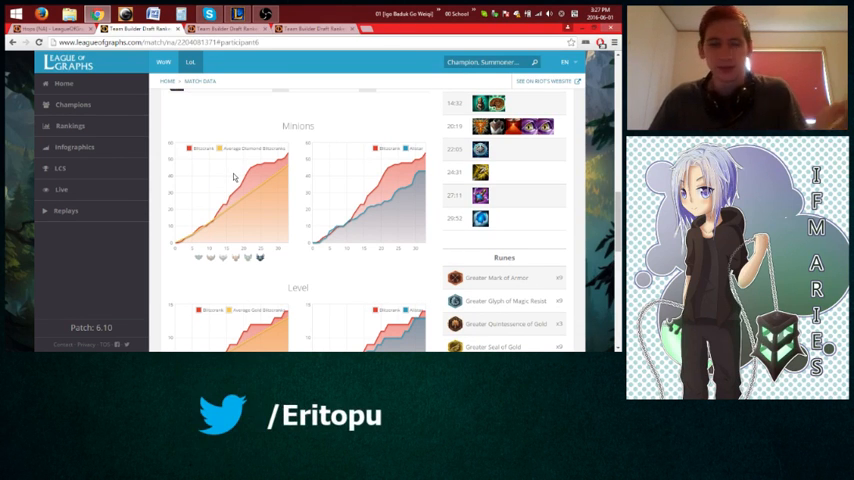
scroll("down", 3)
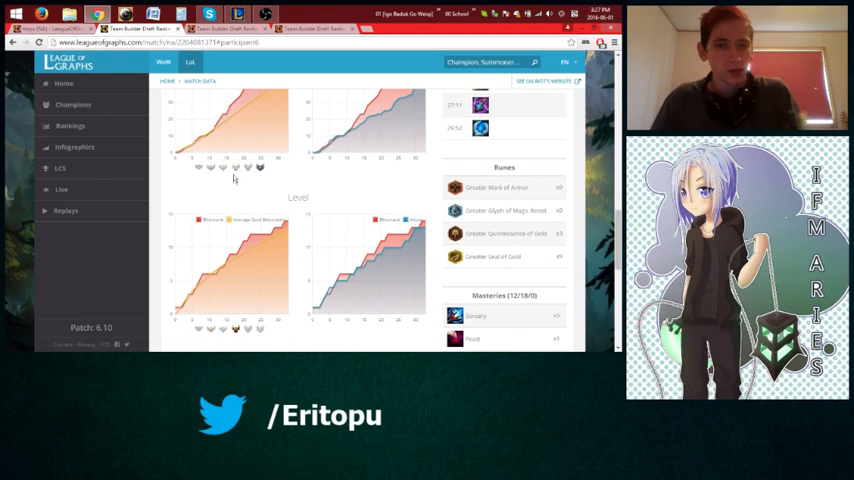
scroll("down", 3)
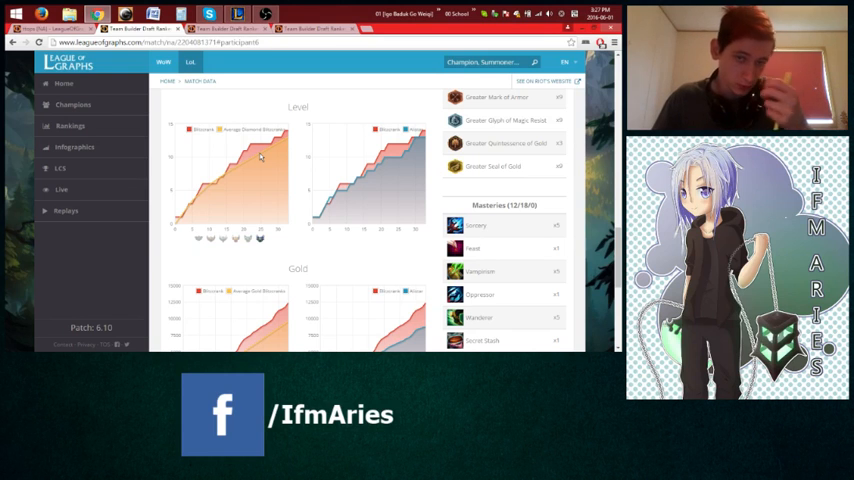
mouse_move(210, 180)
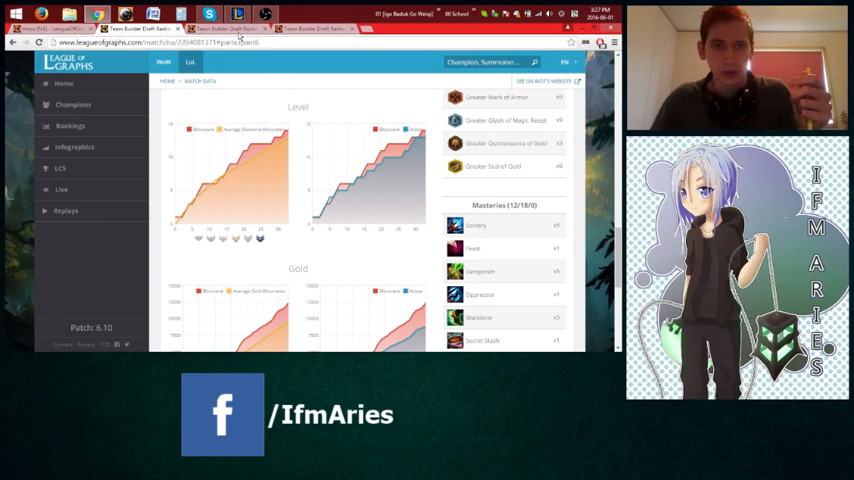
scroll("down", 3)
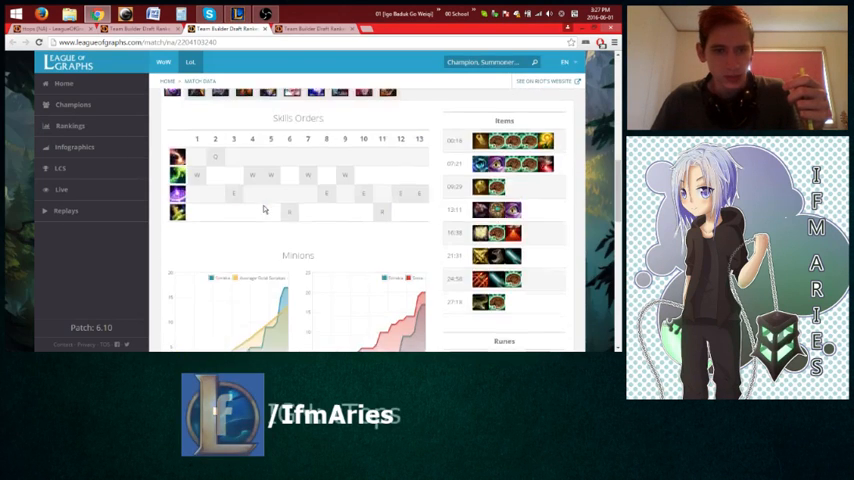
scroll("down", 3)
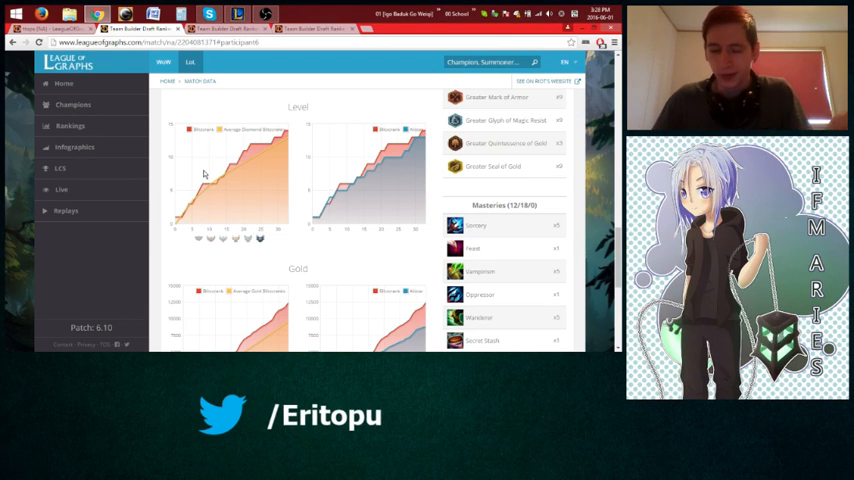
scroll("down", 3)
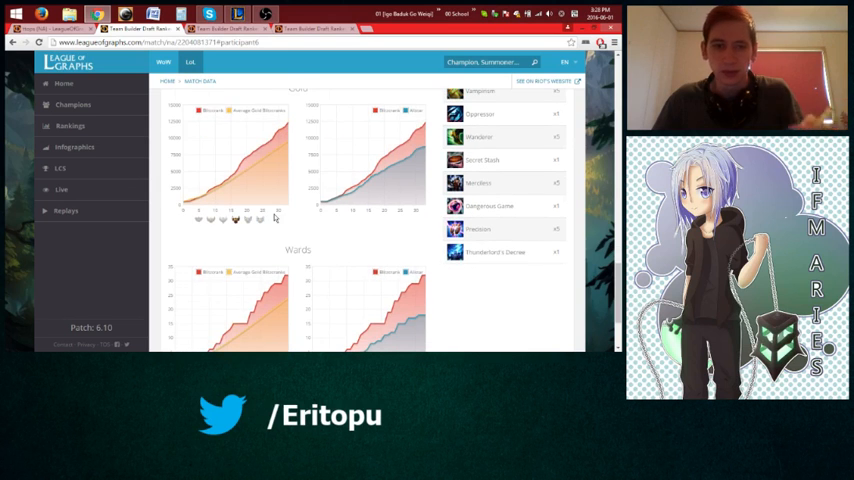
scroll("down", 3)
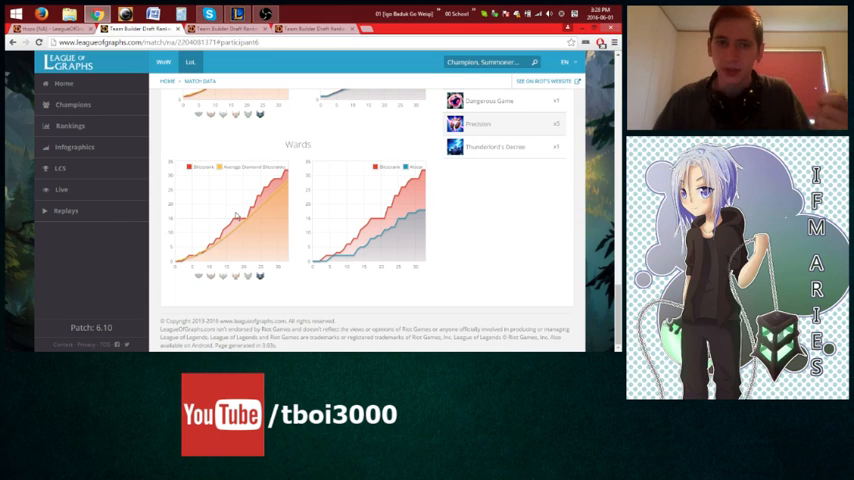
mouse_move(260, 217)
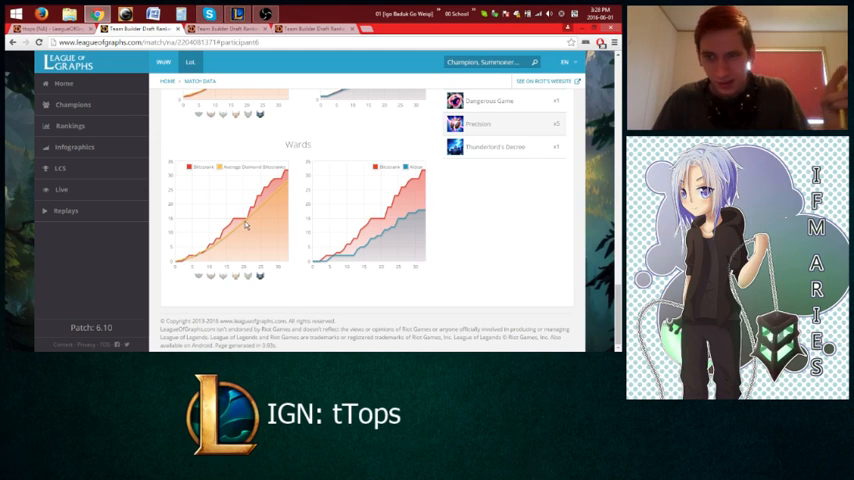
Step: Scroll to the bottom of Blitzcrank's match page to see the full Wards charts
scroll("down", 3)
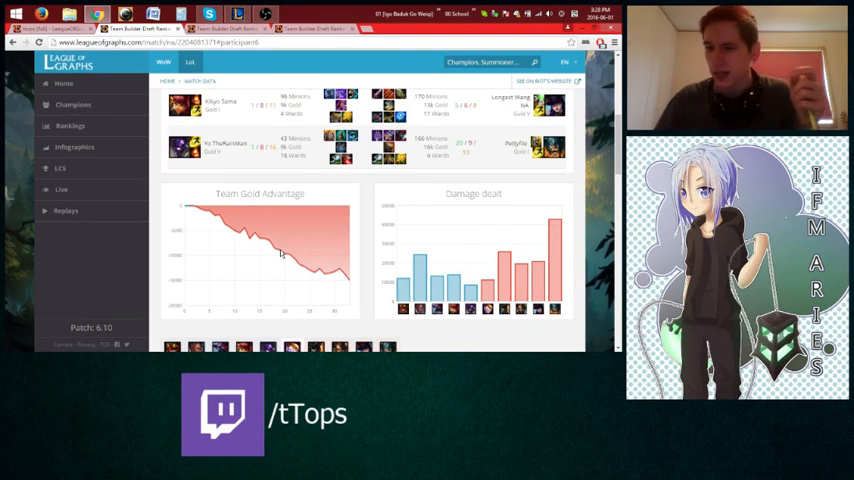
Step: Revisit Blitzcrank's Team Gold Advantage, then scroll down past his Minions and Level charts
scroll("down", 3)
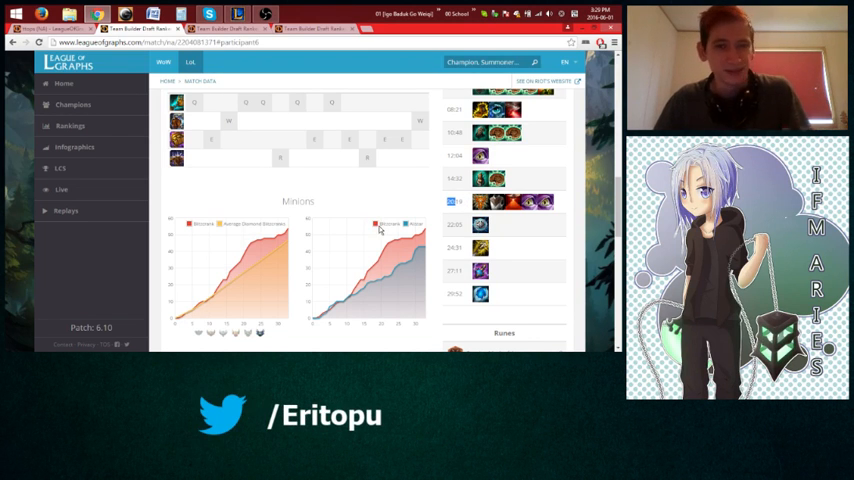
scroll("down", 3)
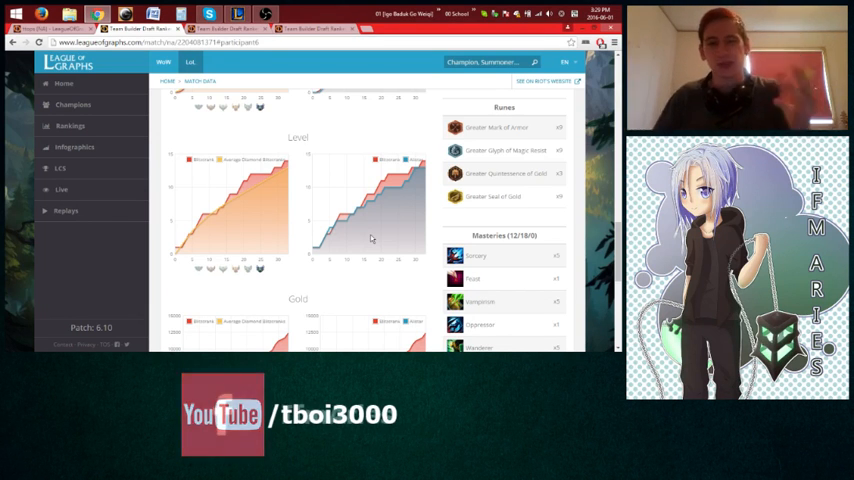
scroll("down", 3)
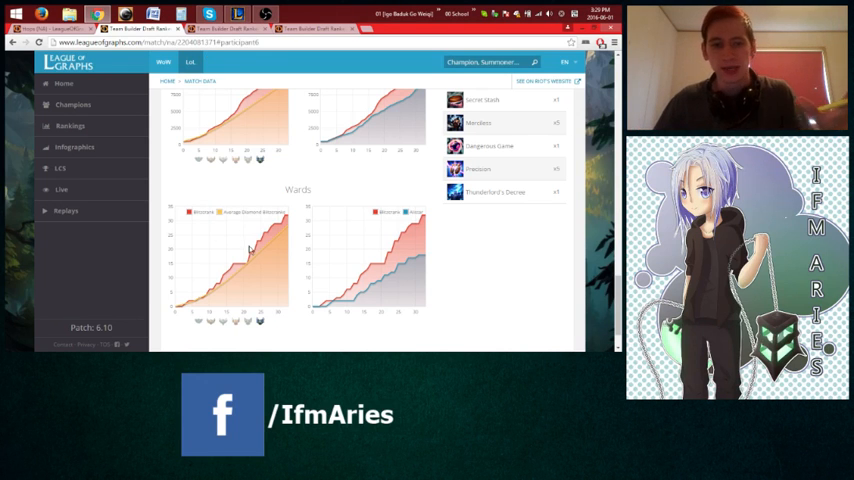
mouse_move(257, 278)
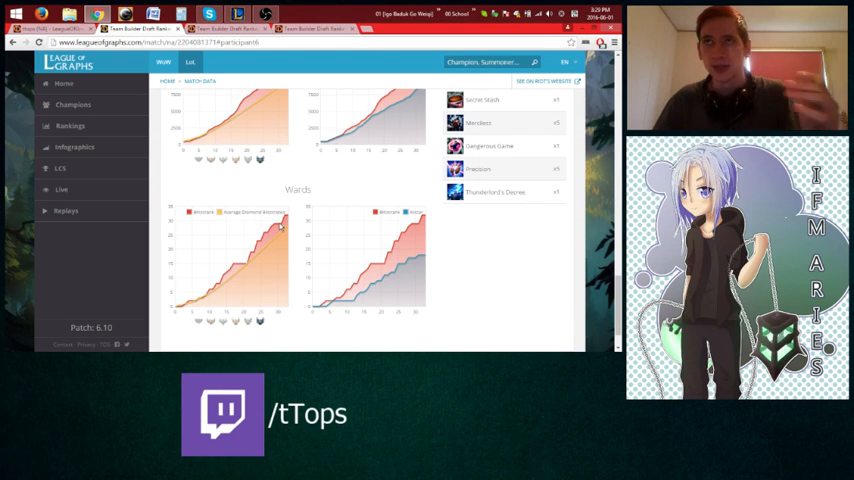
Step: Review Blitzcrank's ward line against the diamond average and his opponent
type("pu")
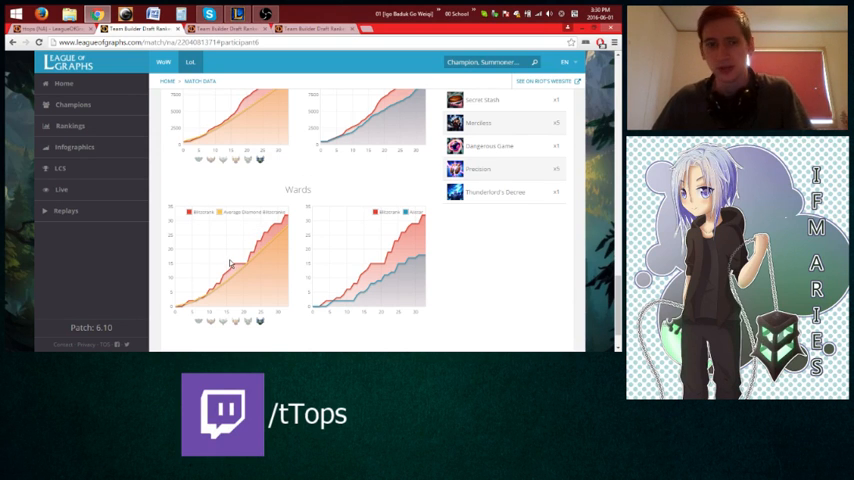
mouse_move(247, 274)
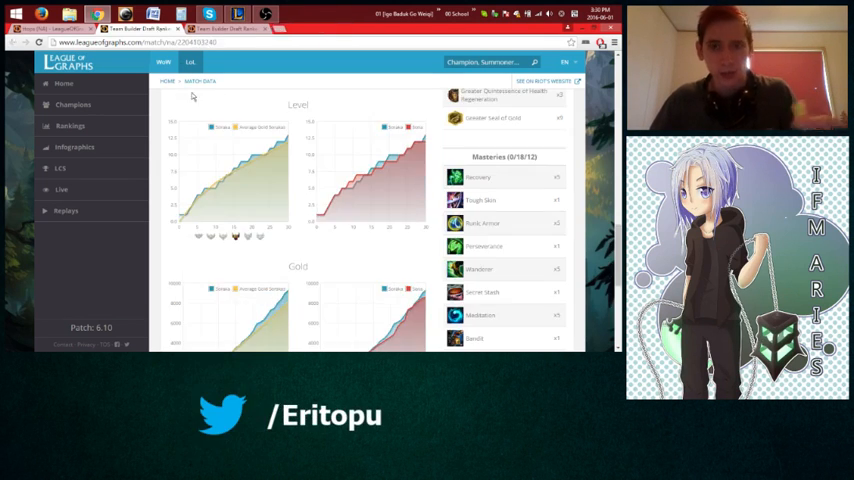
Step: Scroll the match list down to the 35:51 Team Builder Draft Ranked victory and open it
scroll("down", 3)
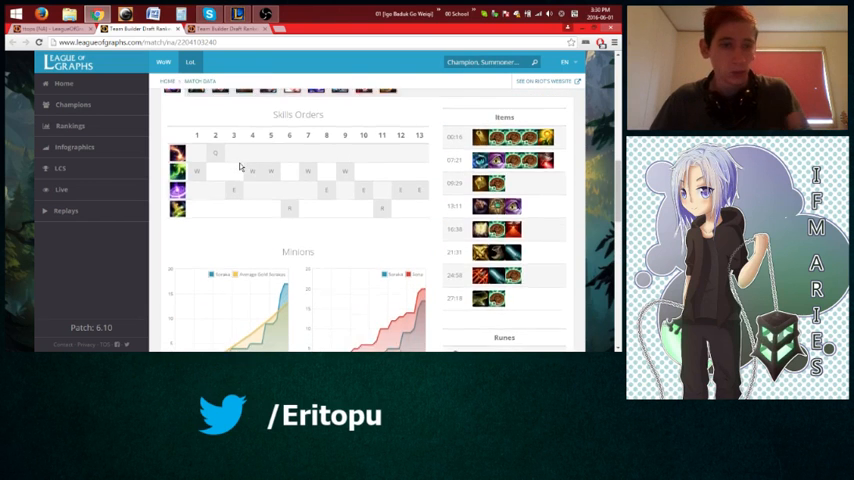
scroll("down", 3)
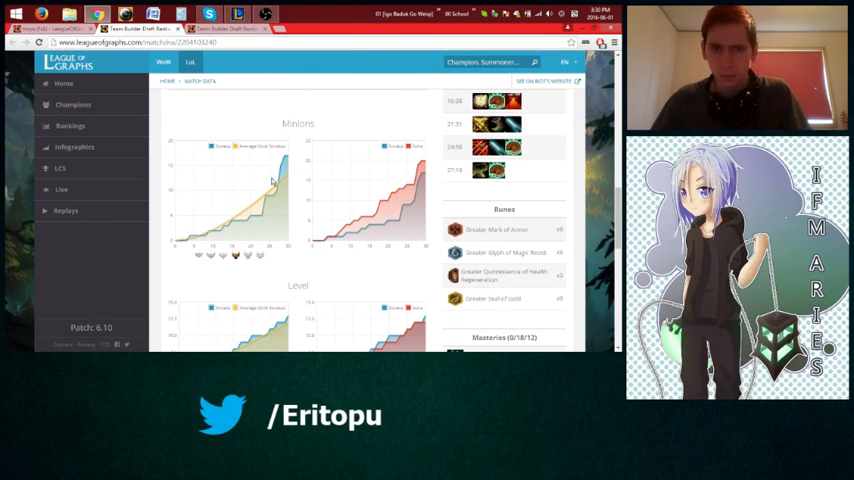
scroll("down", 3)
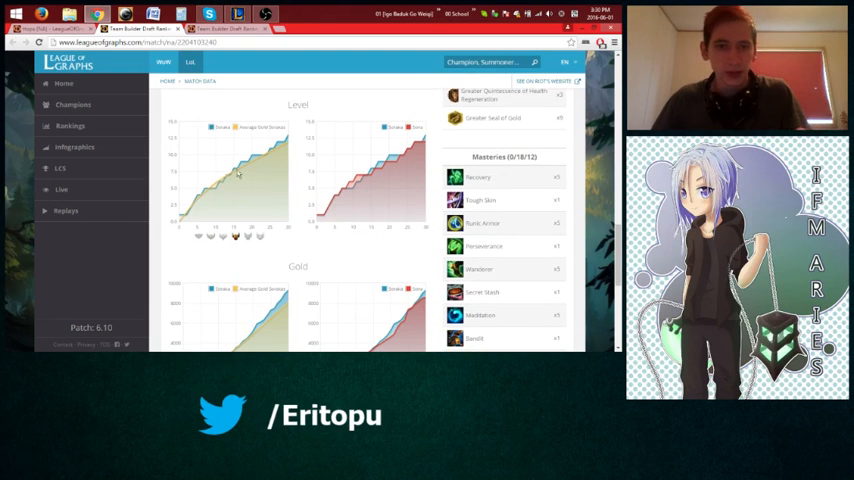
scroll("down", 3)
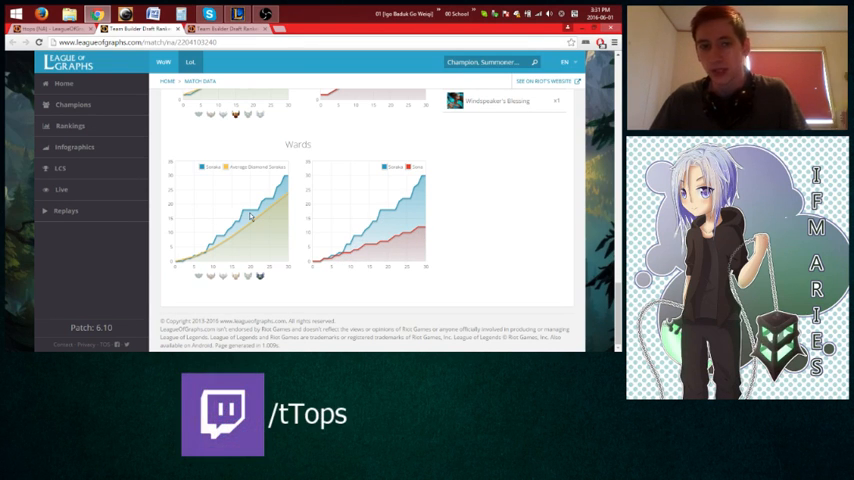
mouse_move(263, 177)
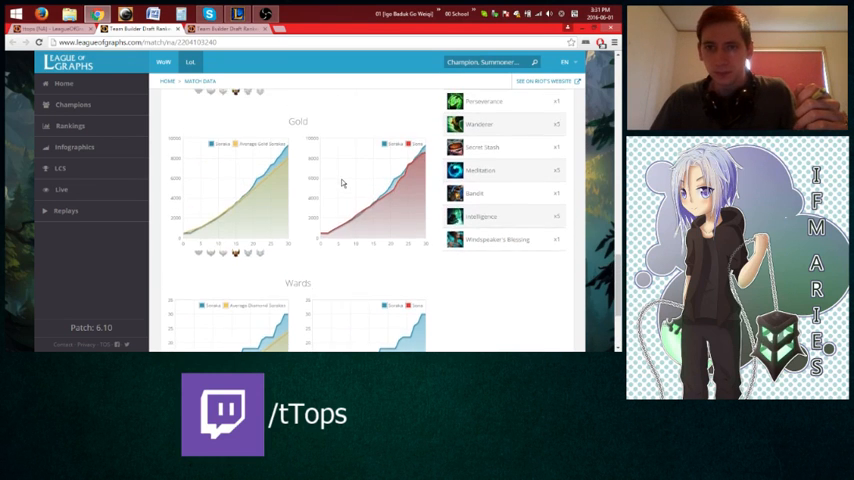
scroll("down", 3)
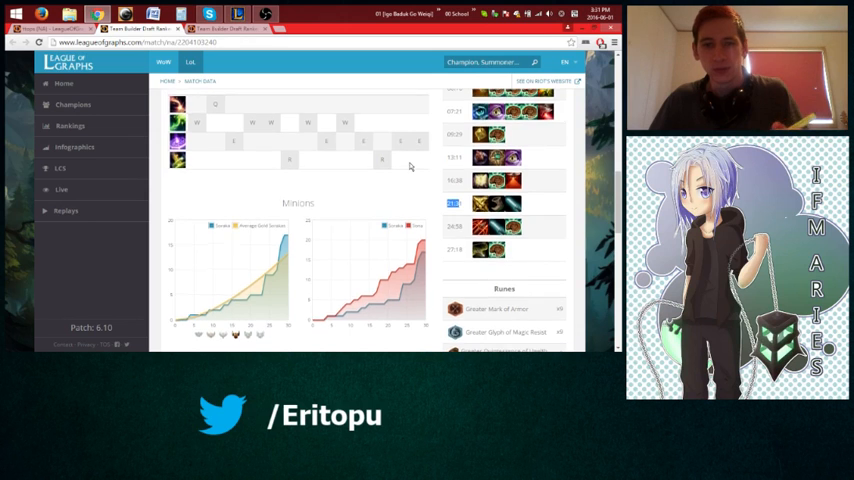
scroll("down", 3)
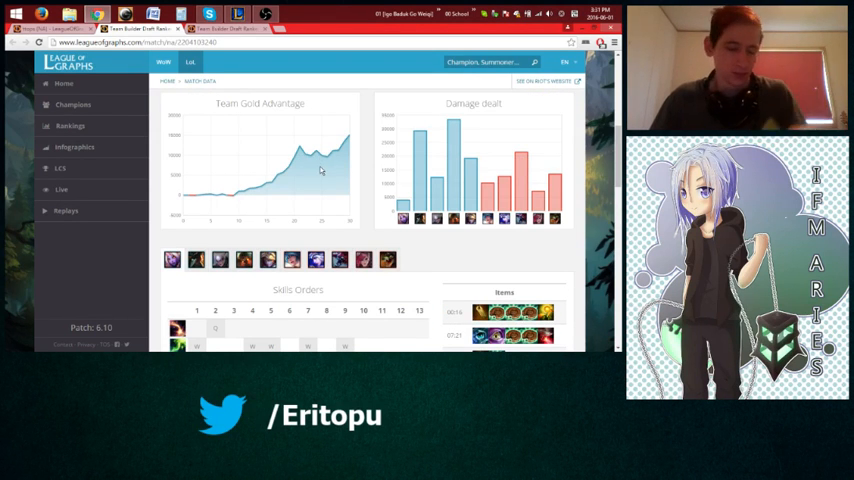
scroll("down", 3)
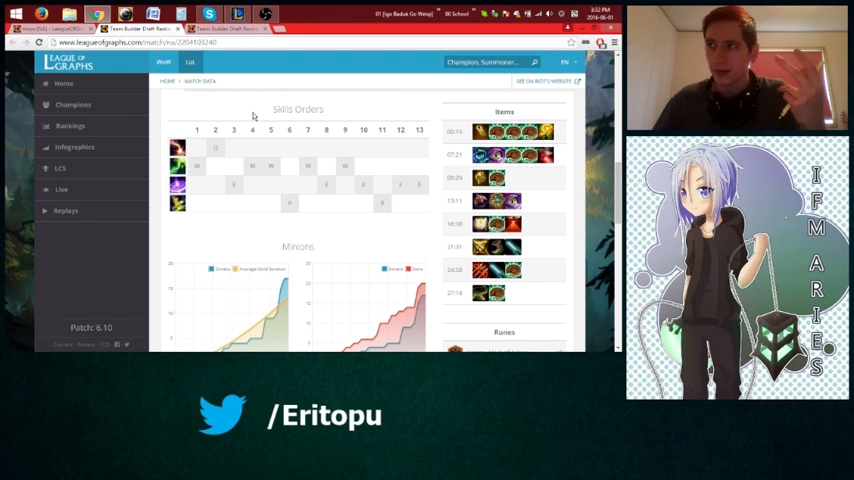
scroll("down", 3)
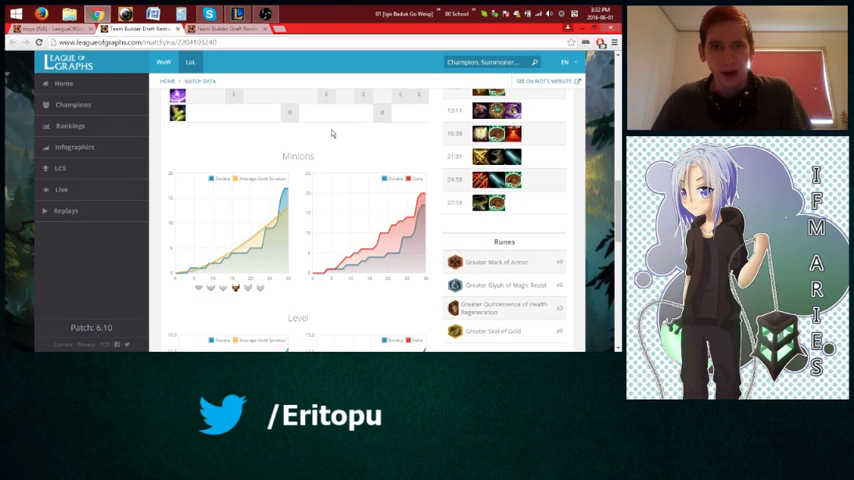
scroll("down", 3)
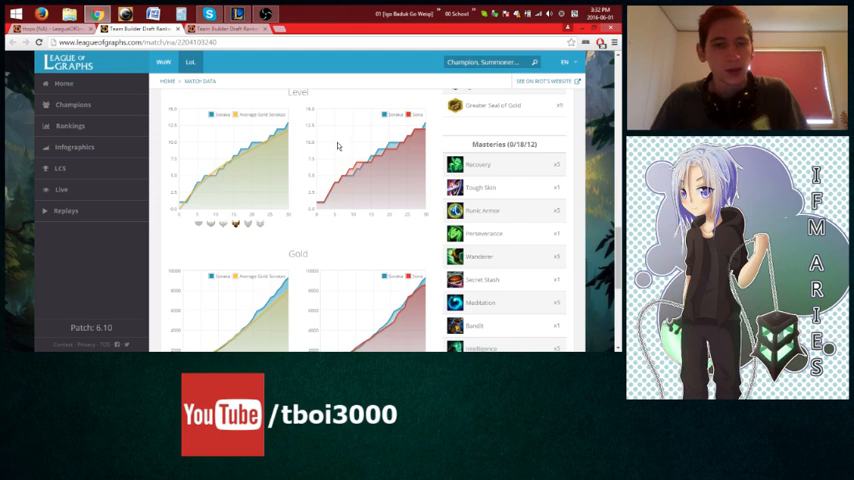
scroll("down", 3)
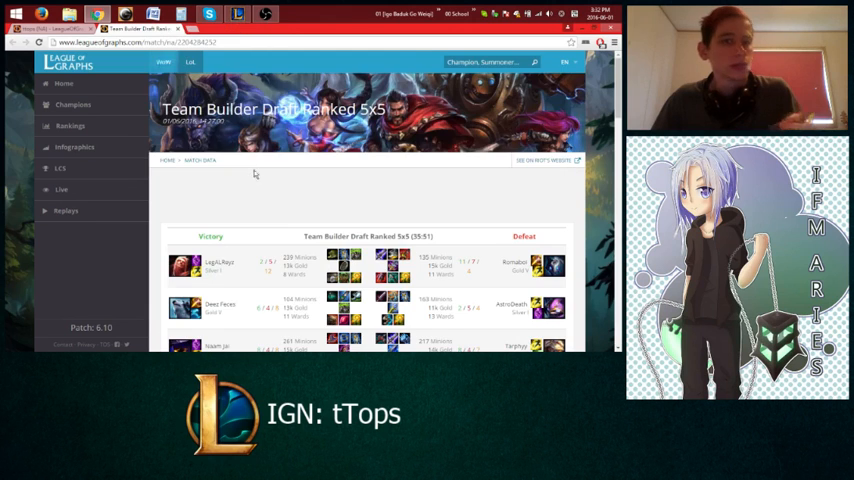
scroll("down", 3)
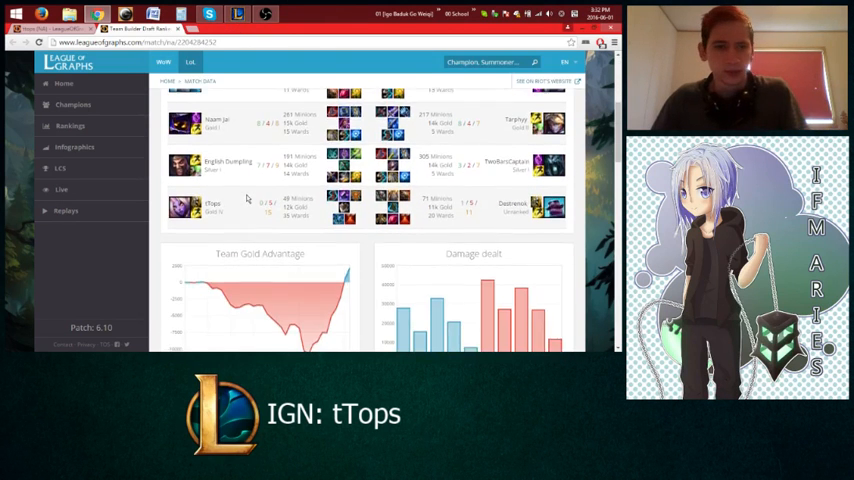
scroll("down", 3)
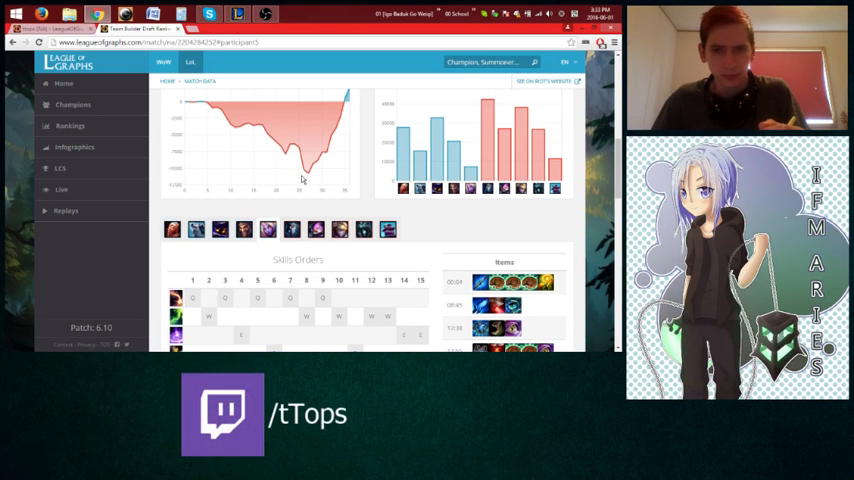
scroll("down", 3)
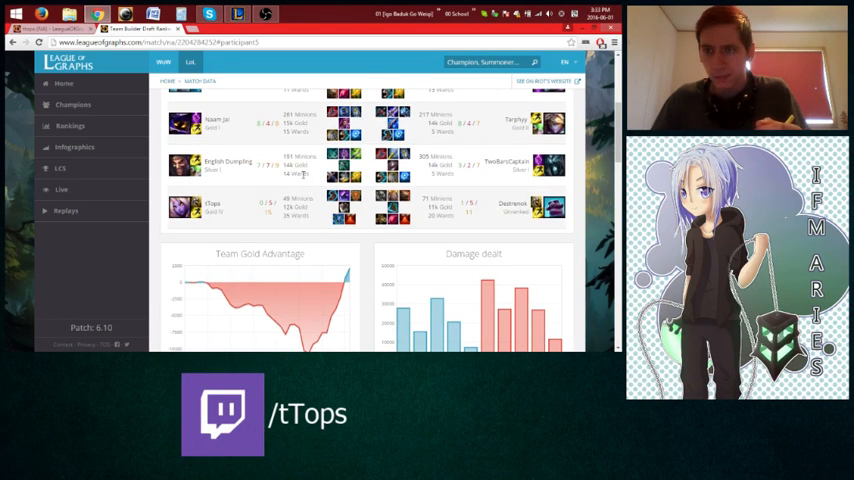
scroll("down", 3)
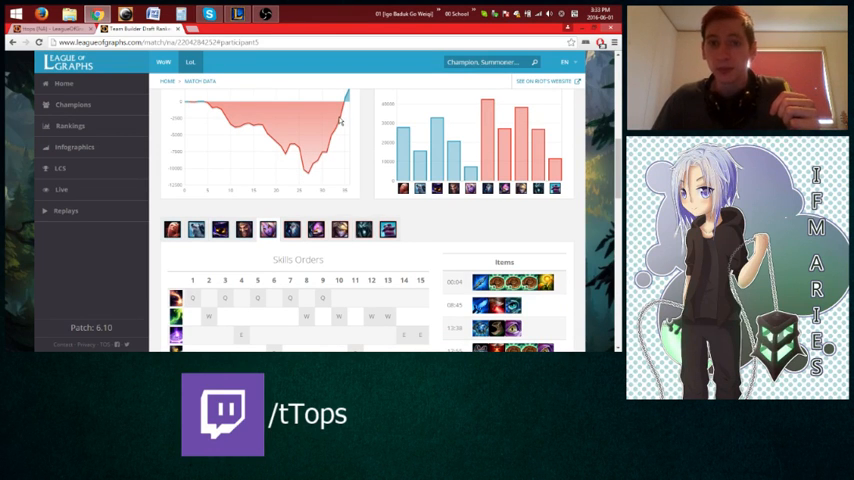
scroll("down", 3)
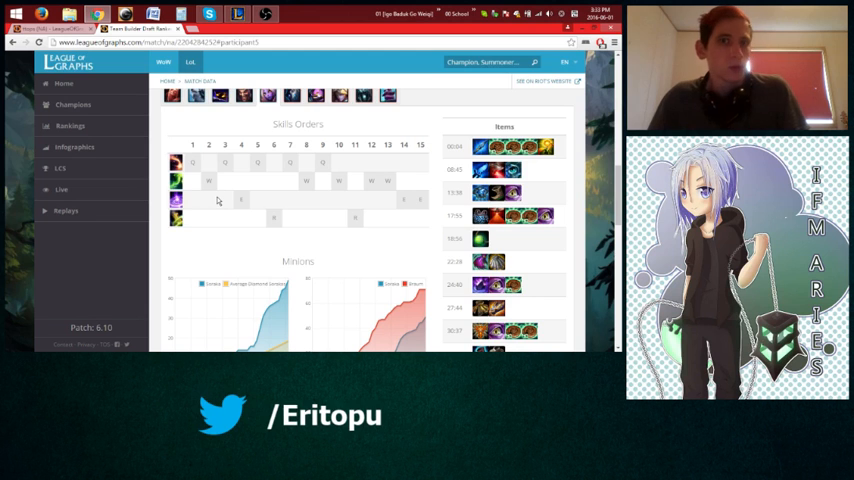
scroll("down", 3)
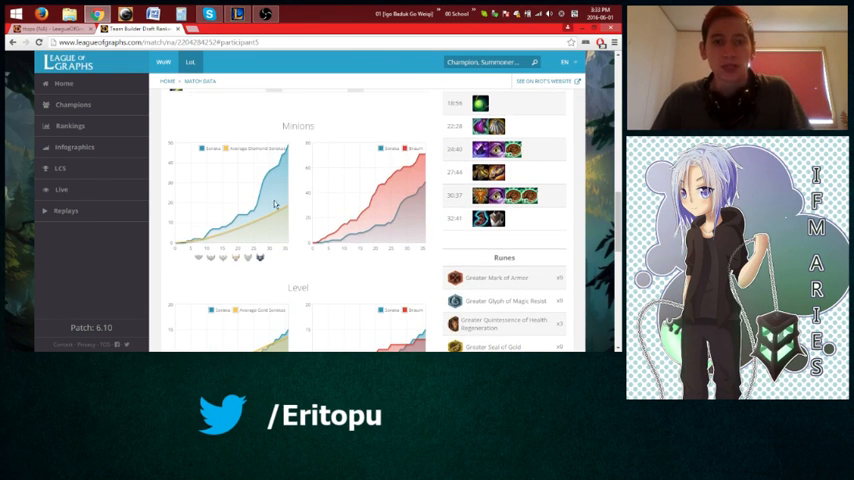
scroll("up", 3)
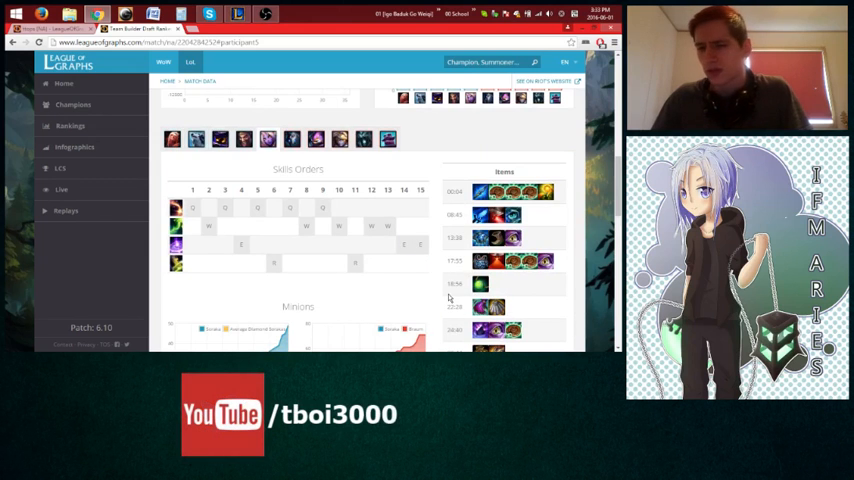
scroll("down", 3)
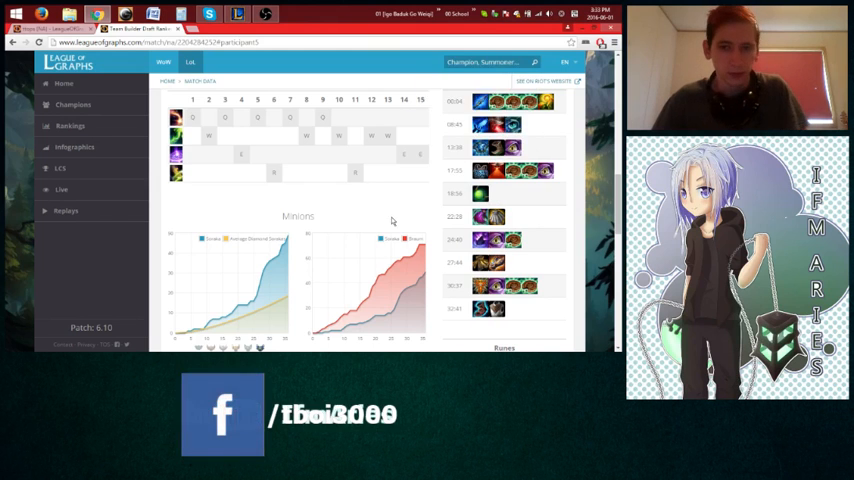
scroll("down", 3)
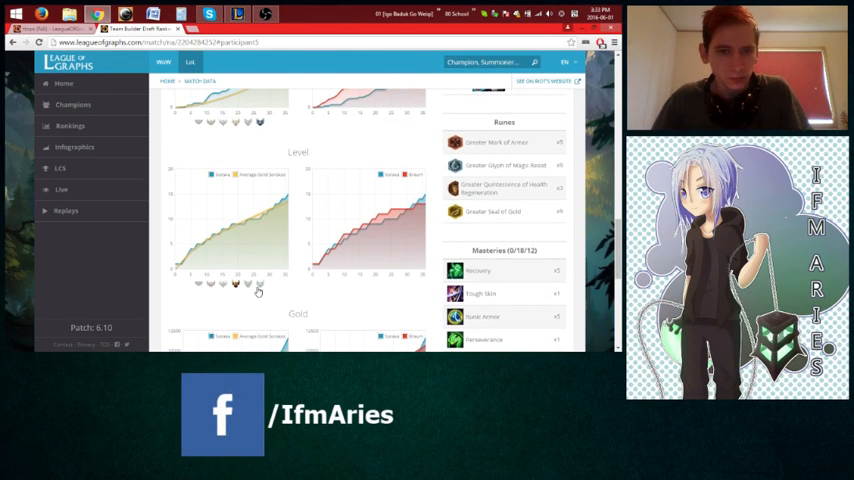
scroll("down", 3)
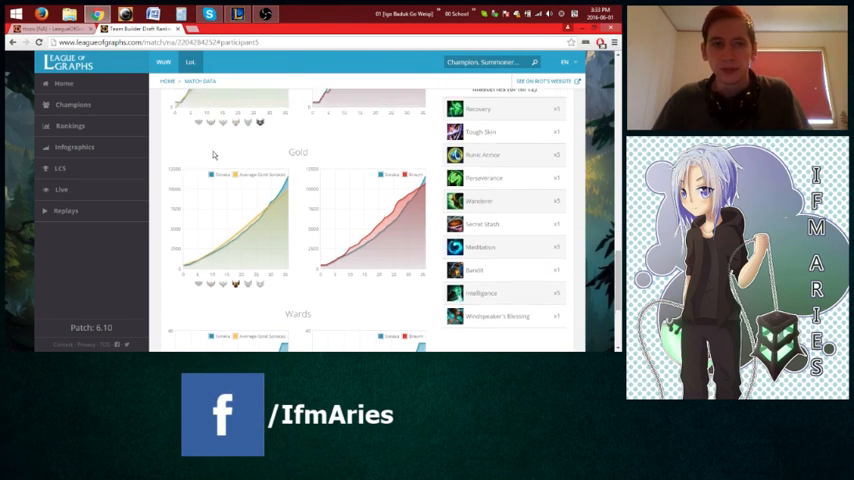
scroll("down", 3)
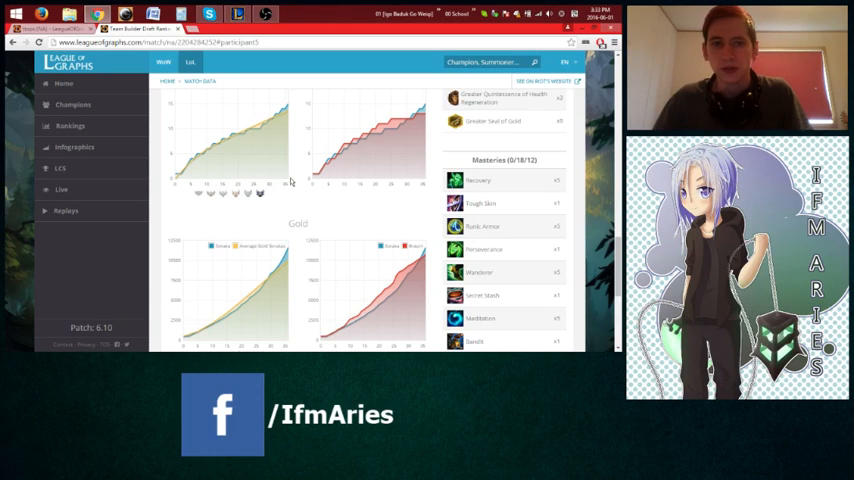
mouse_move(216, 143)
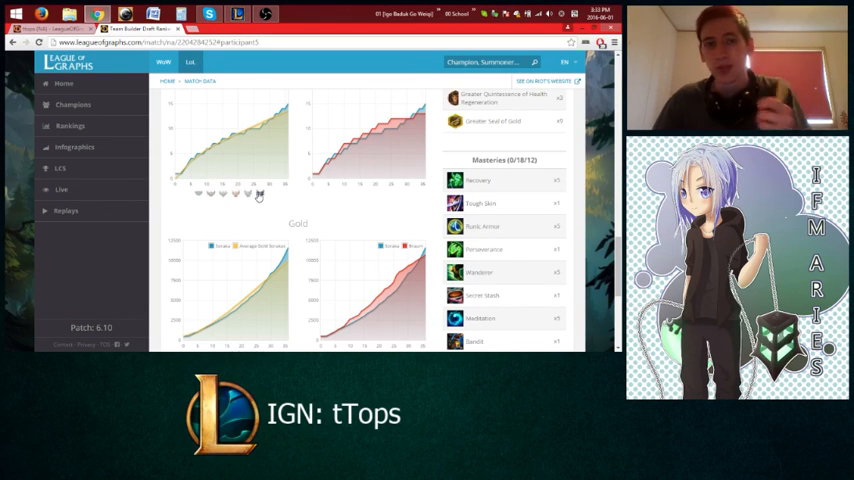
mouse_move(196, 146)
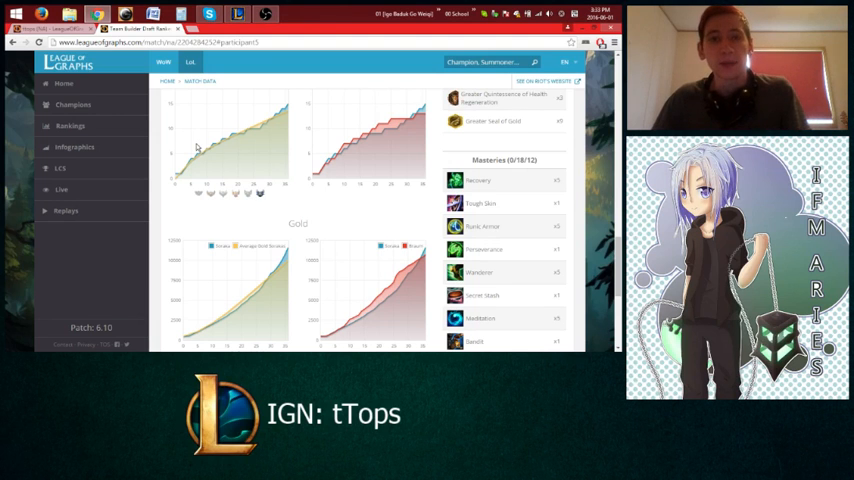
scroll("down", 3)
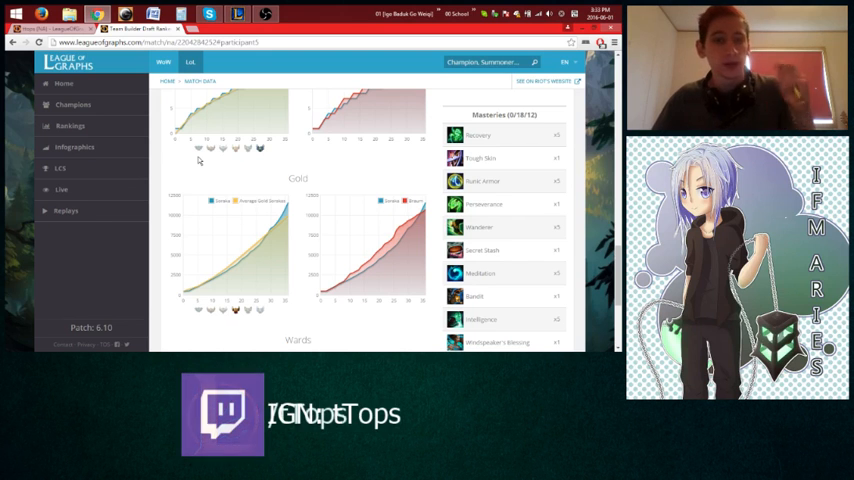
scroll("down", 3)
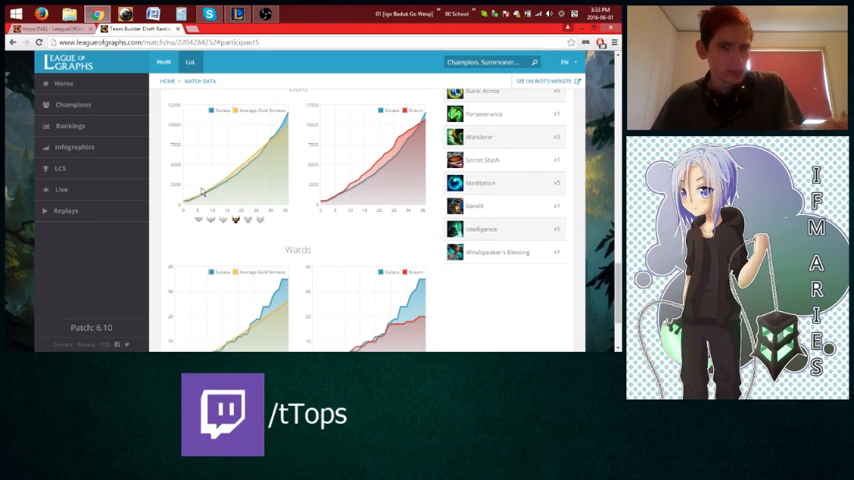
scroll("down", 3)
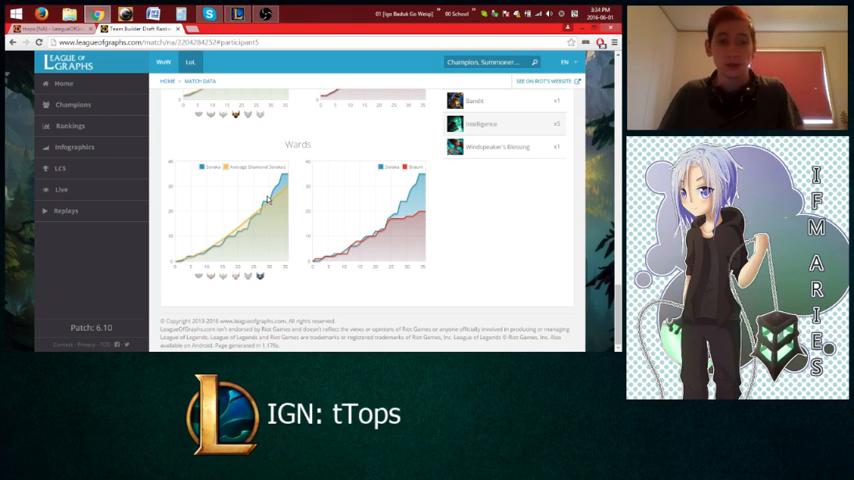
mouse_move(221, 250)
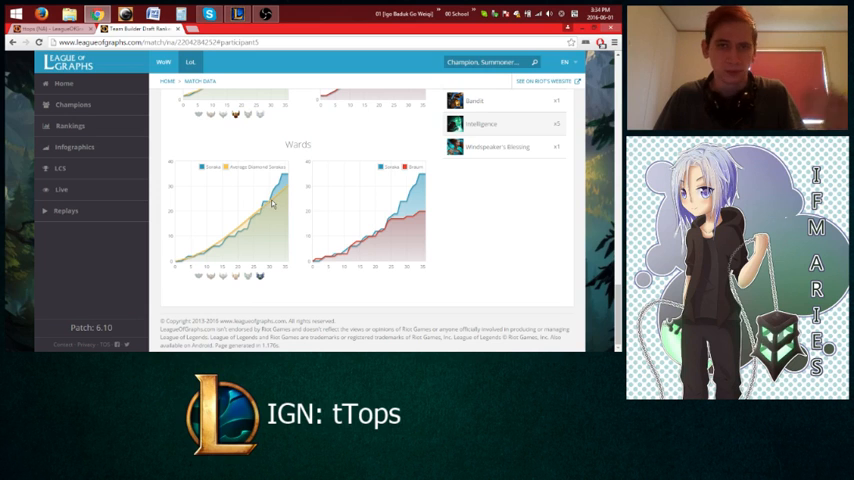
mouse_move(260, 209)
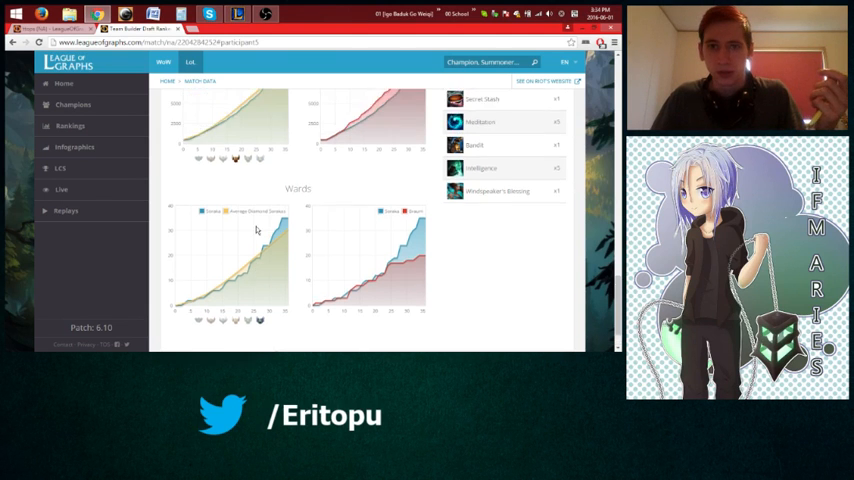
scroll("down", 3)
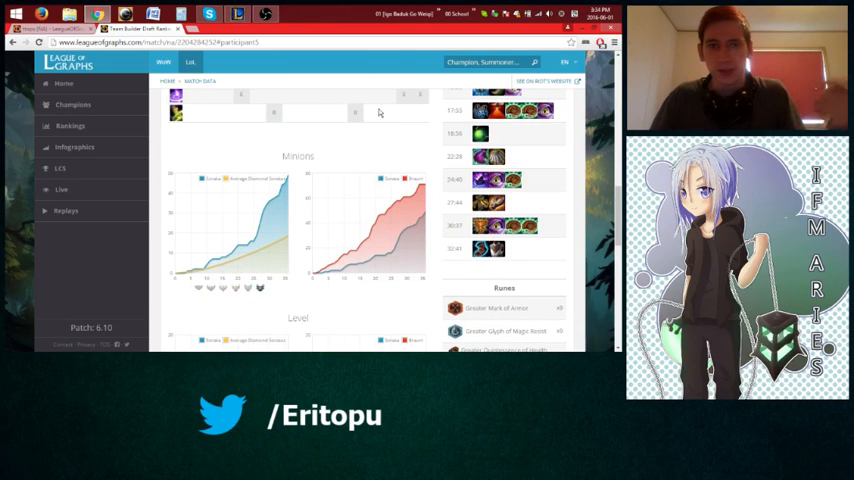
scroll("down", 3)
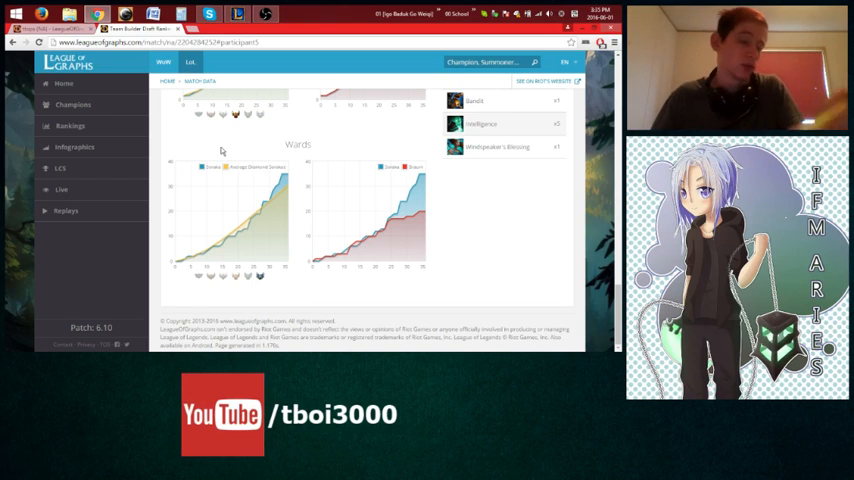
mouse_move(315, 82)
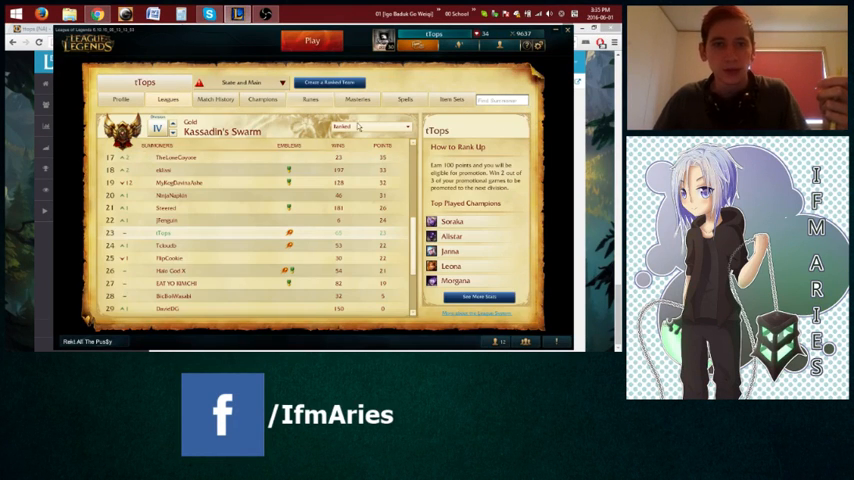
Step: Switch to the League of Legends client's Leagues view showing the Gold IV ladder
left_click(215, 99)
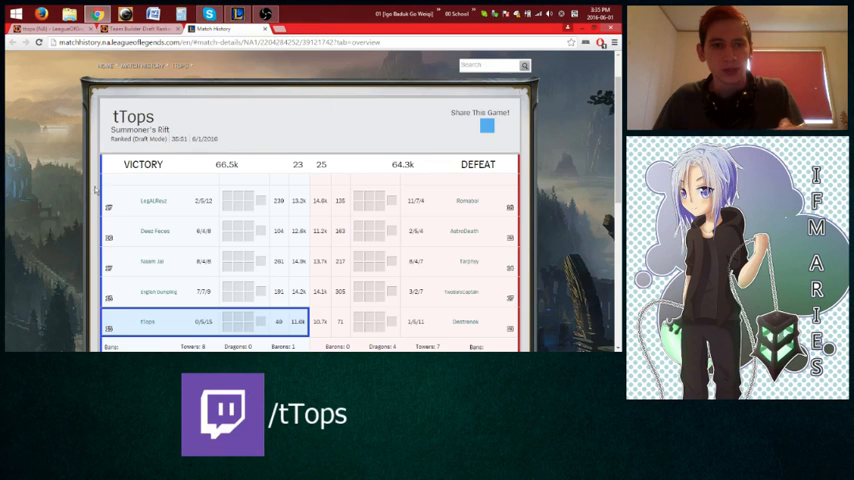
Step: Scroll the 35:51 game's Match History page down to the Match Breakdown section
scroll("down", 3)
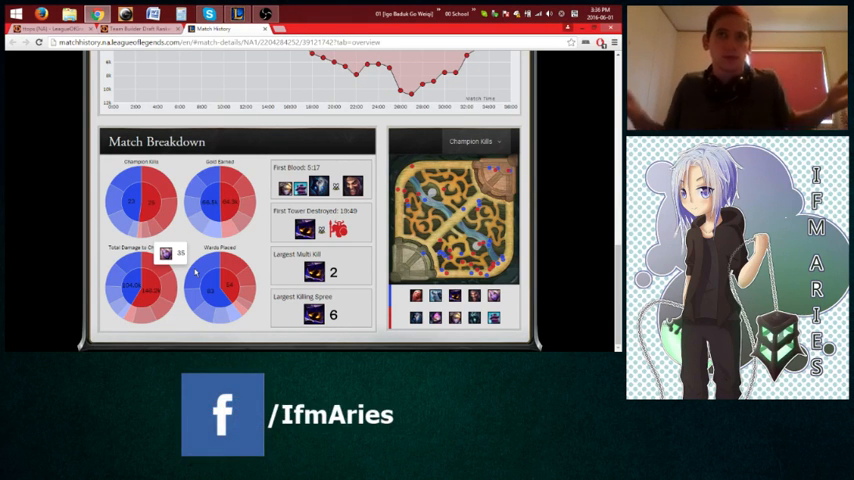
mouse_move(190, 228)
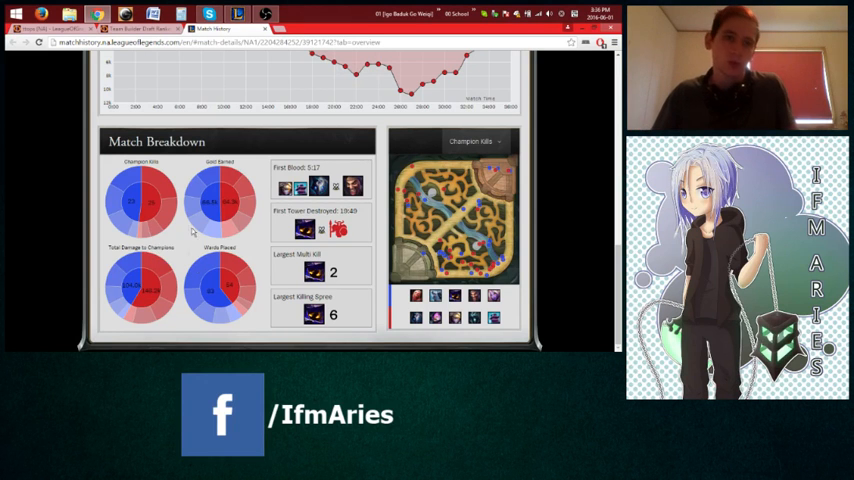